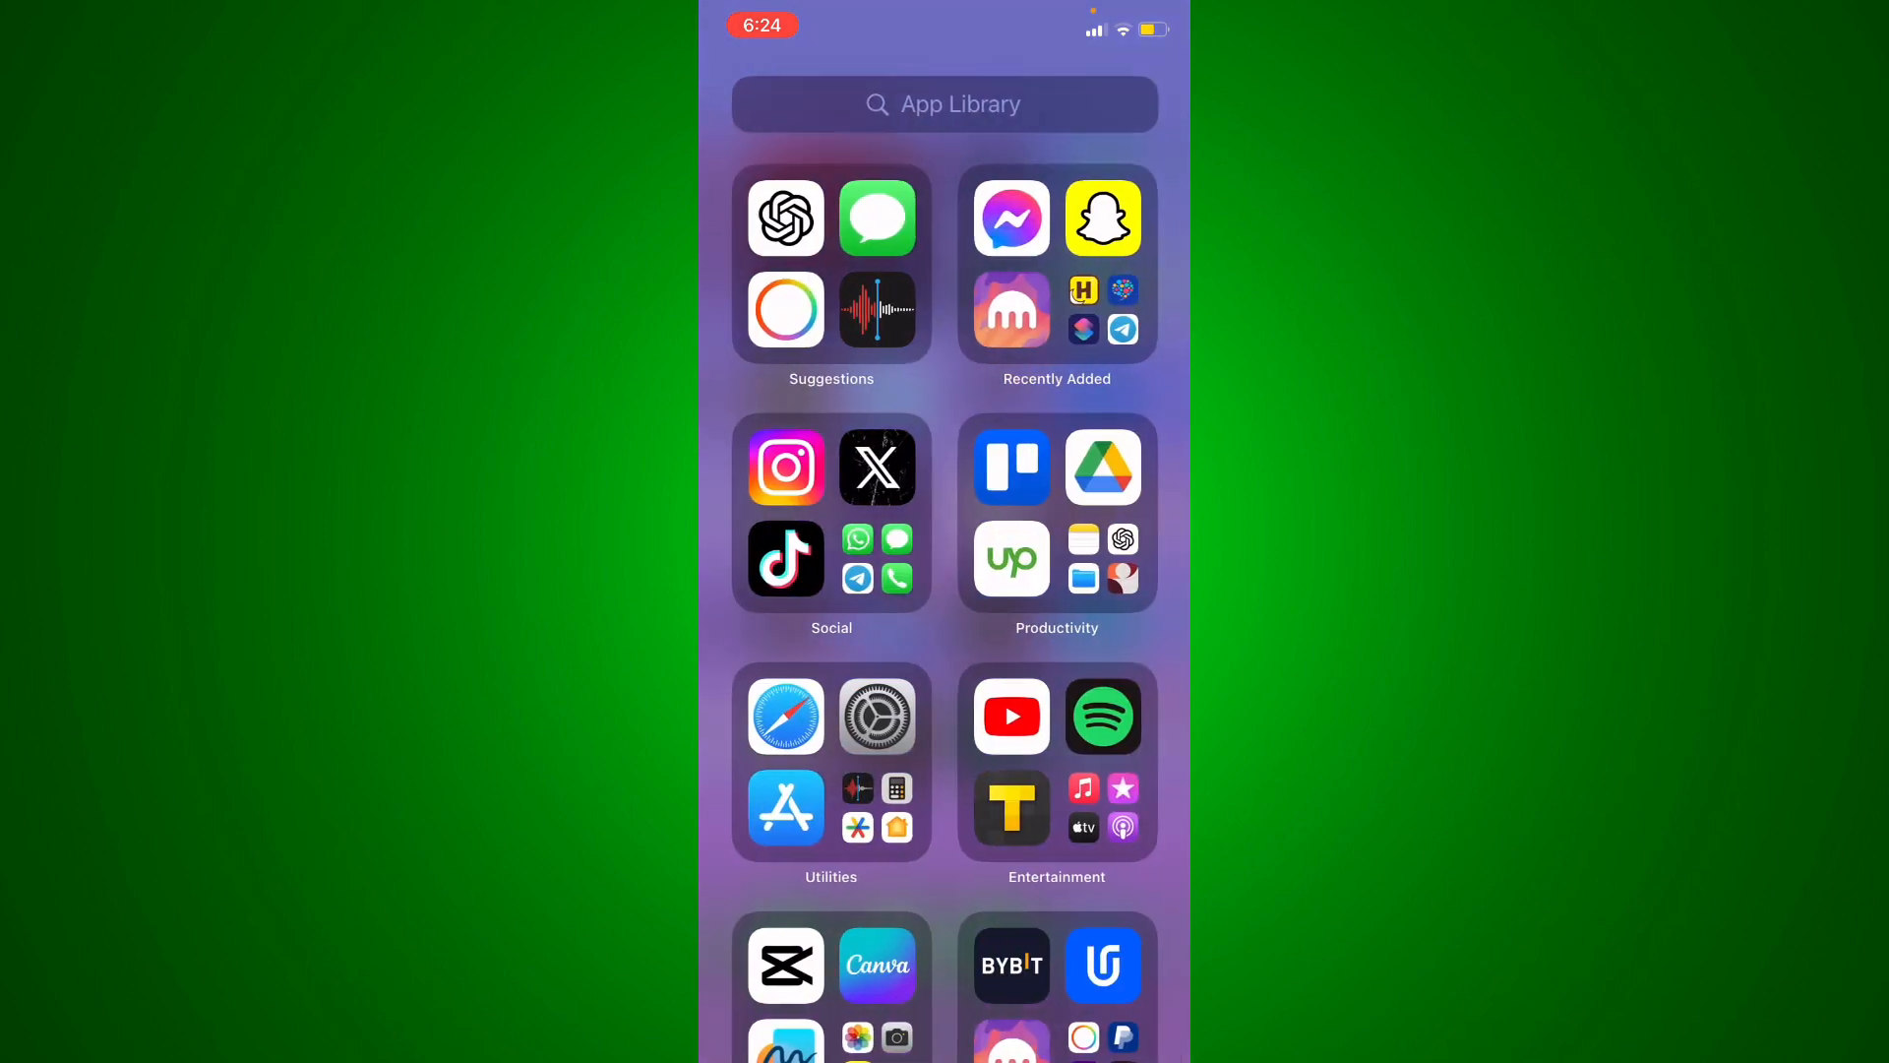
- Launch Snapchat from the Recently Added folder in the App Library
click(1102, 219)
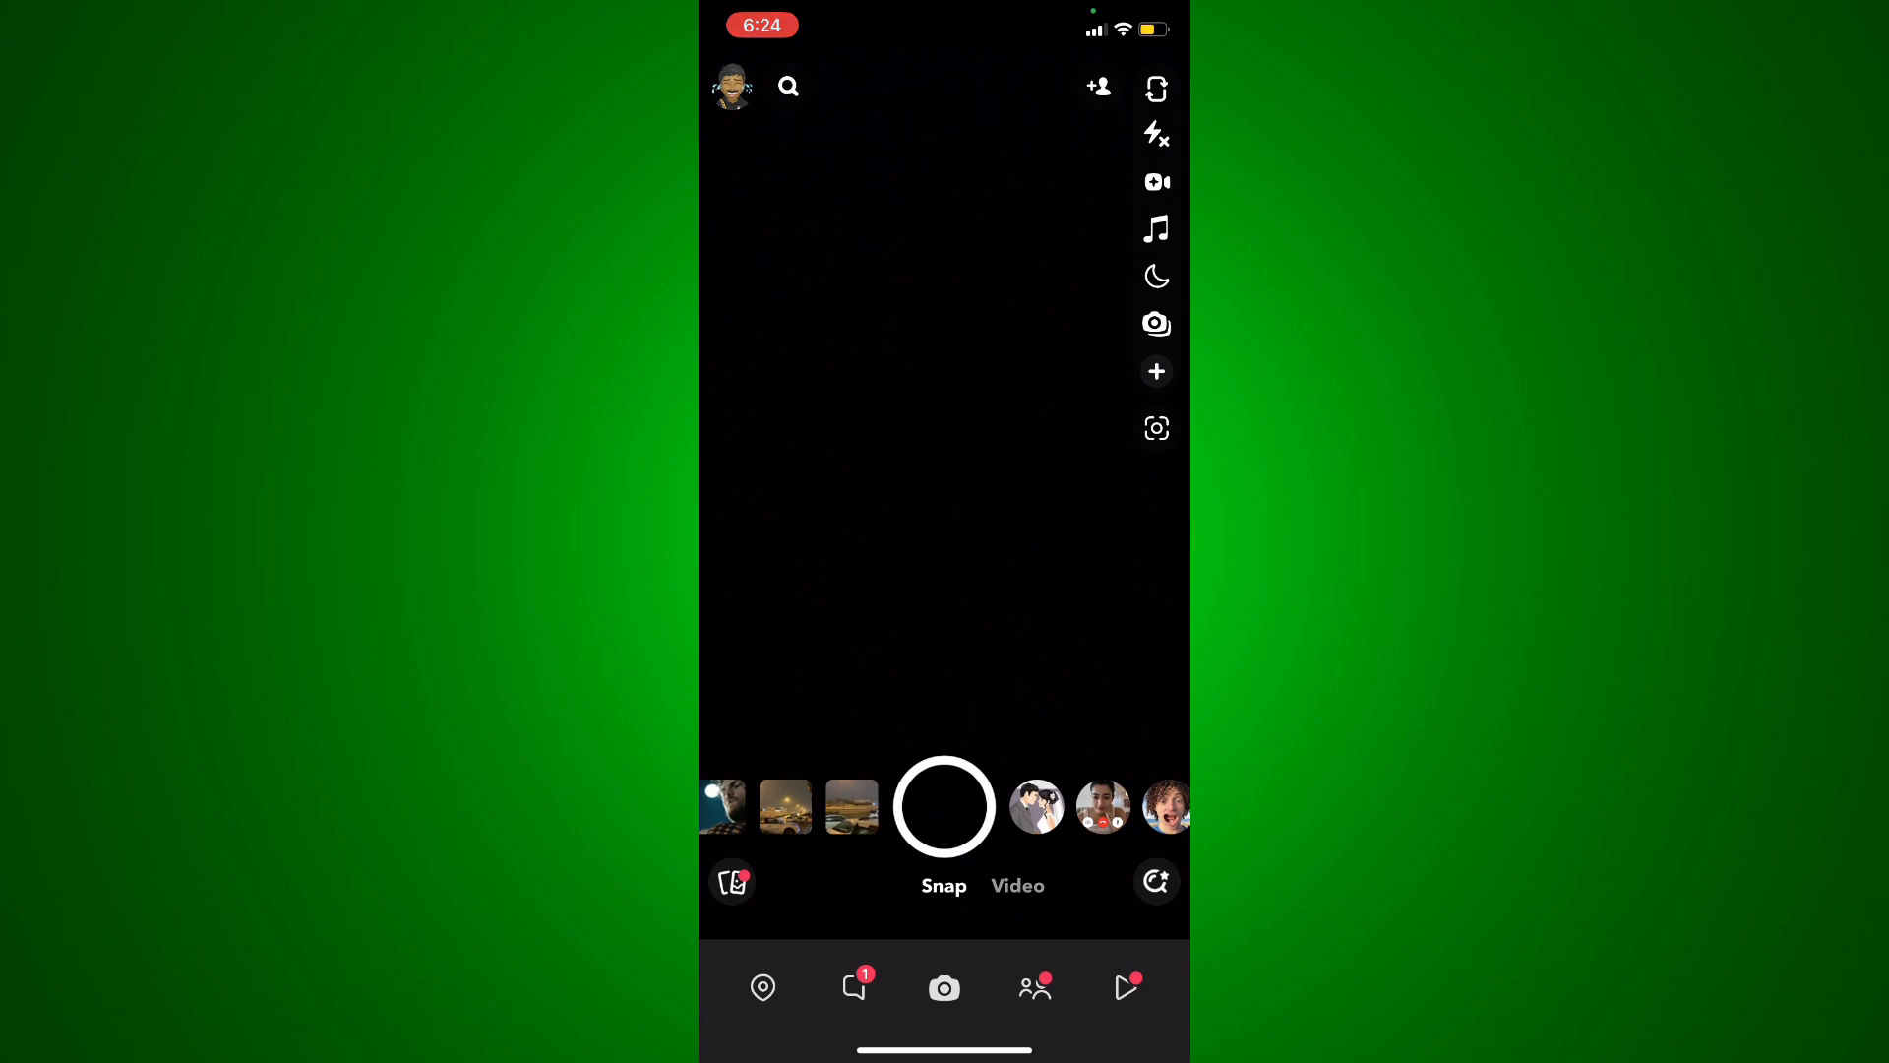
- Go from the profile into Settings and down to Privacy Controls' My Data, reaching the web login
click(730, 84)
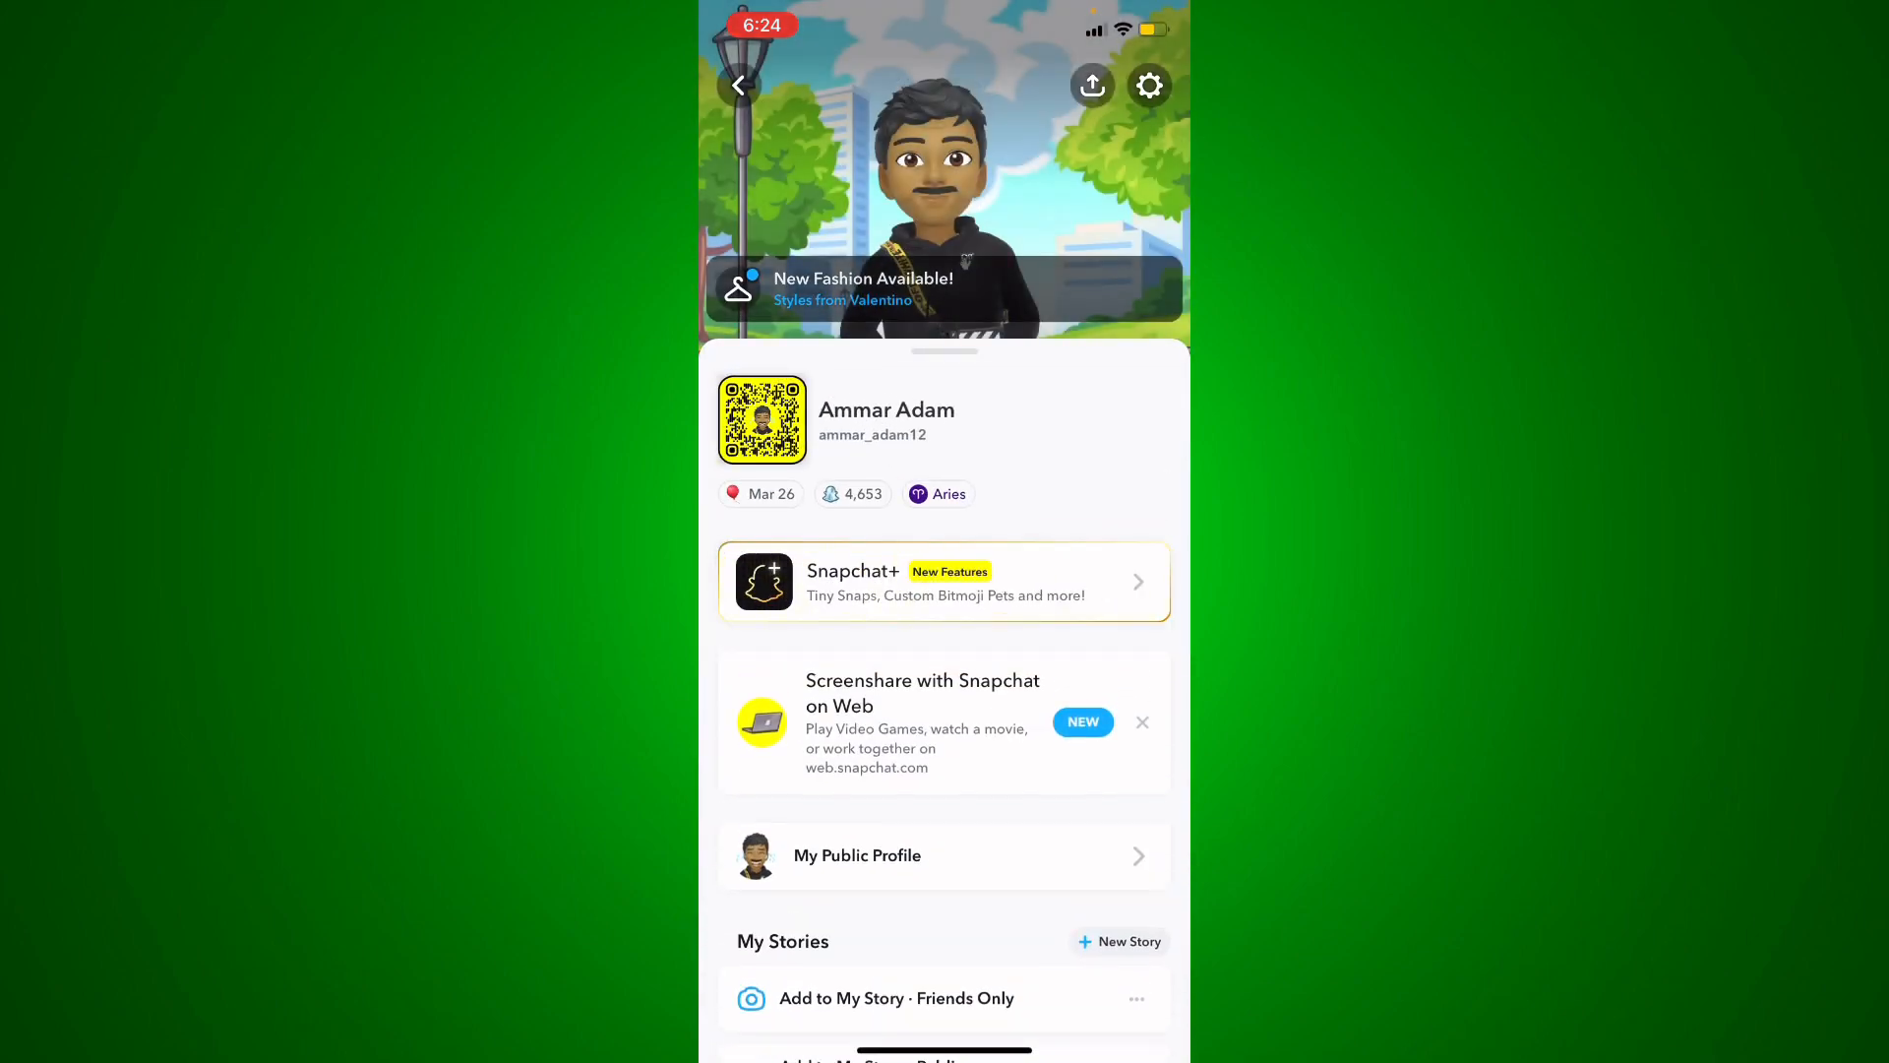
click(1147, 85)
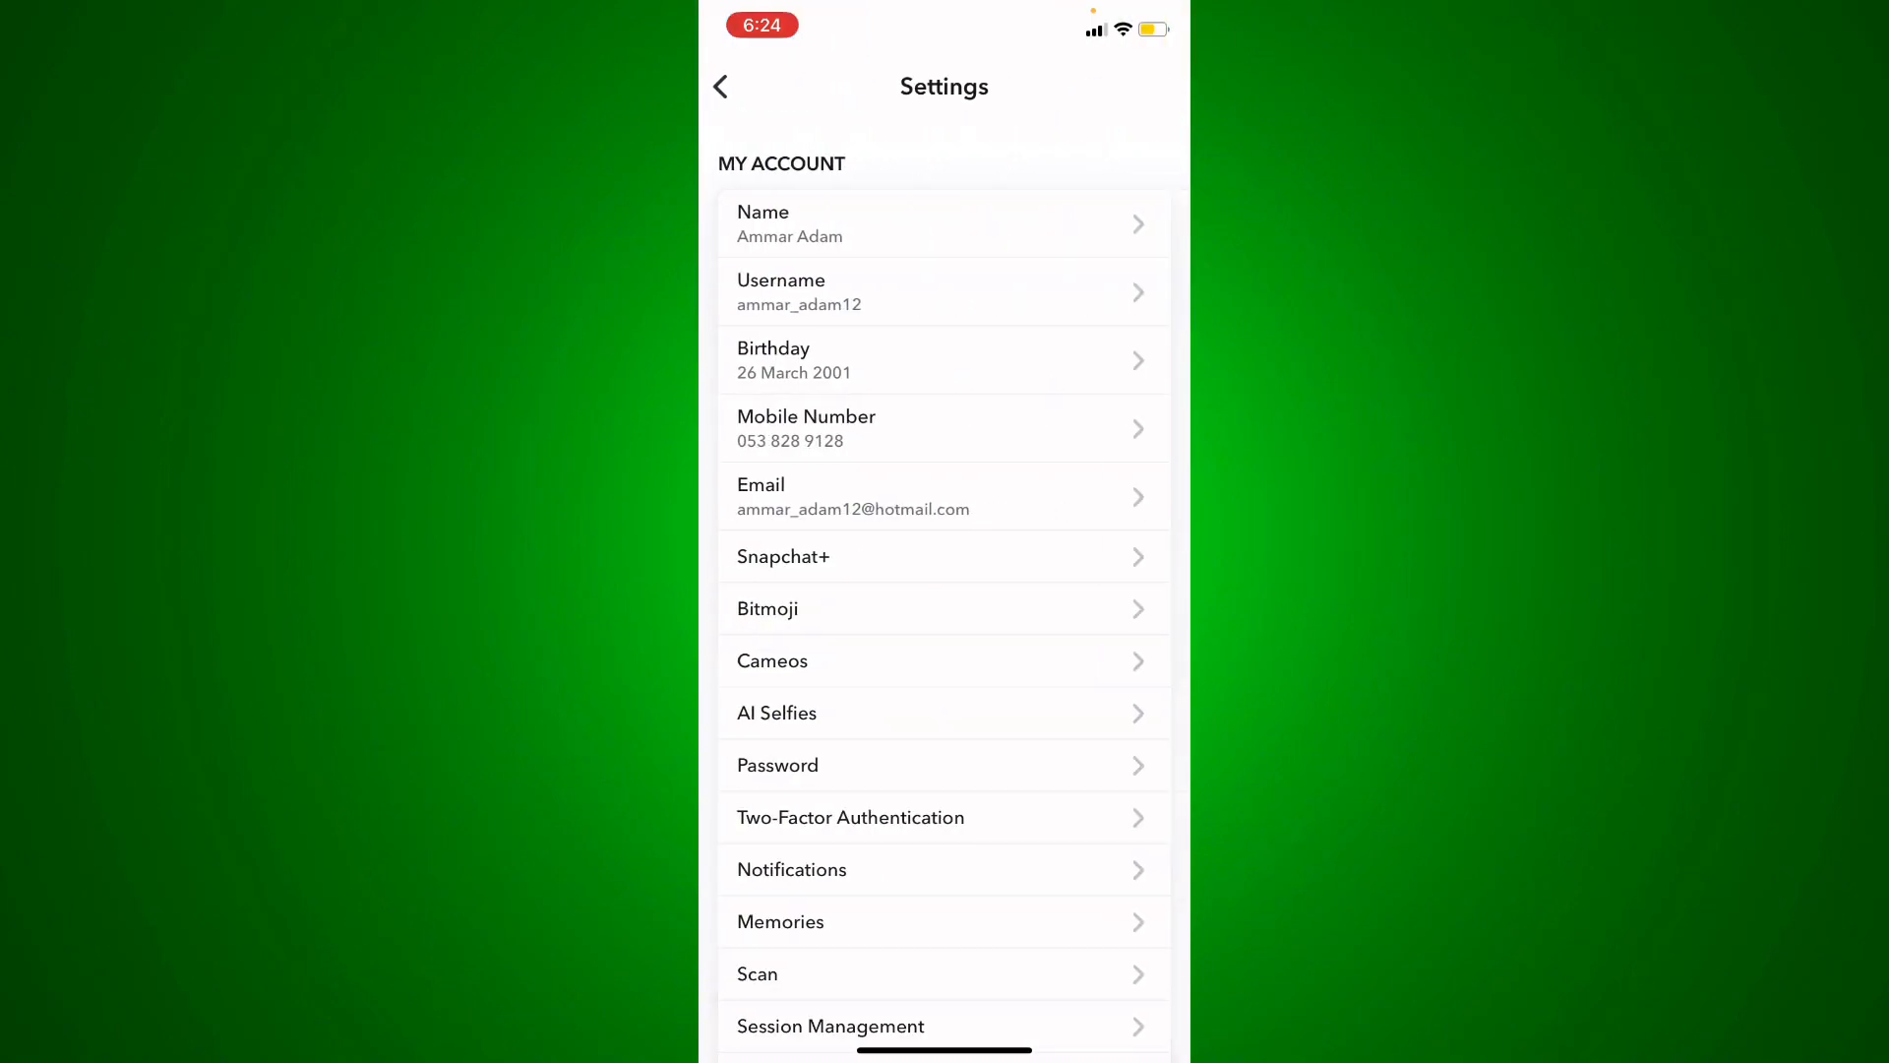
scroll(down, 3)
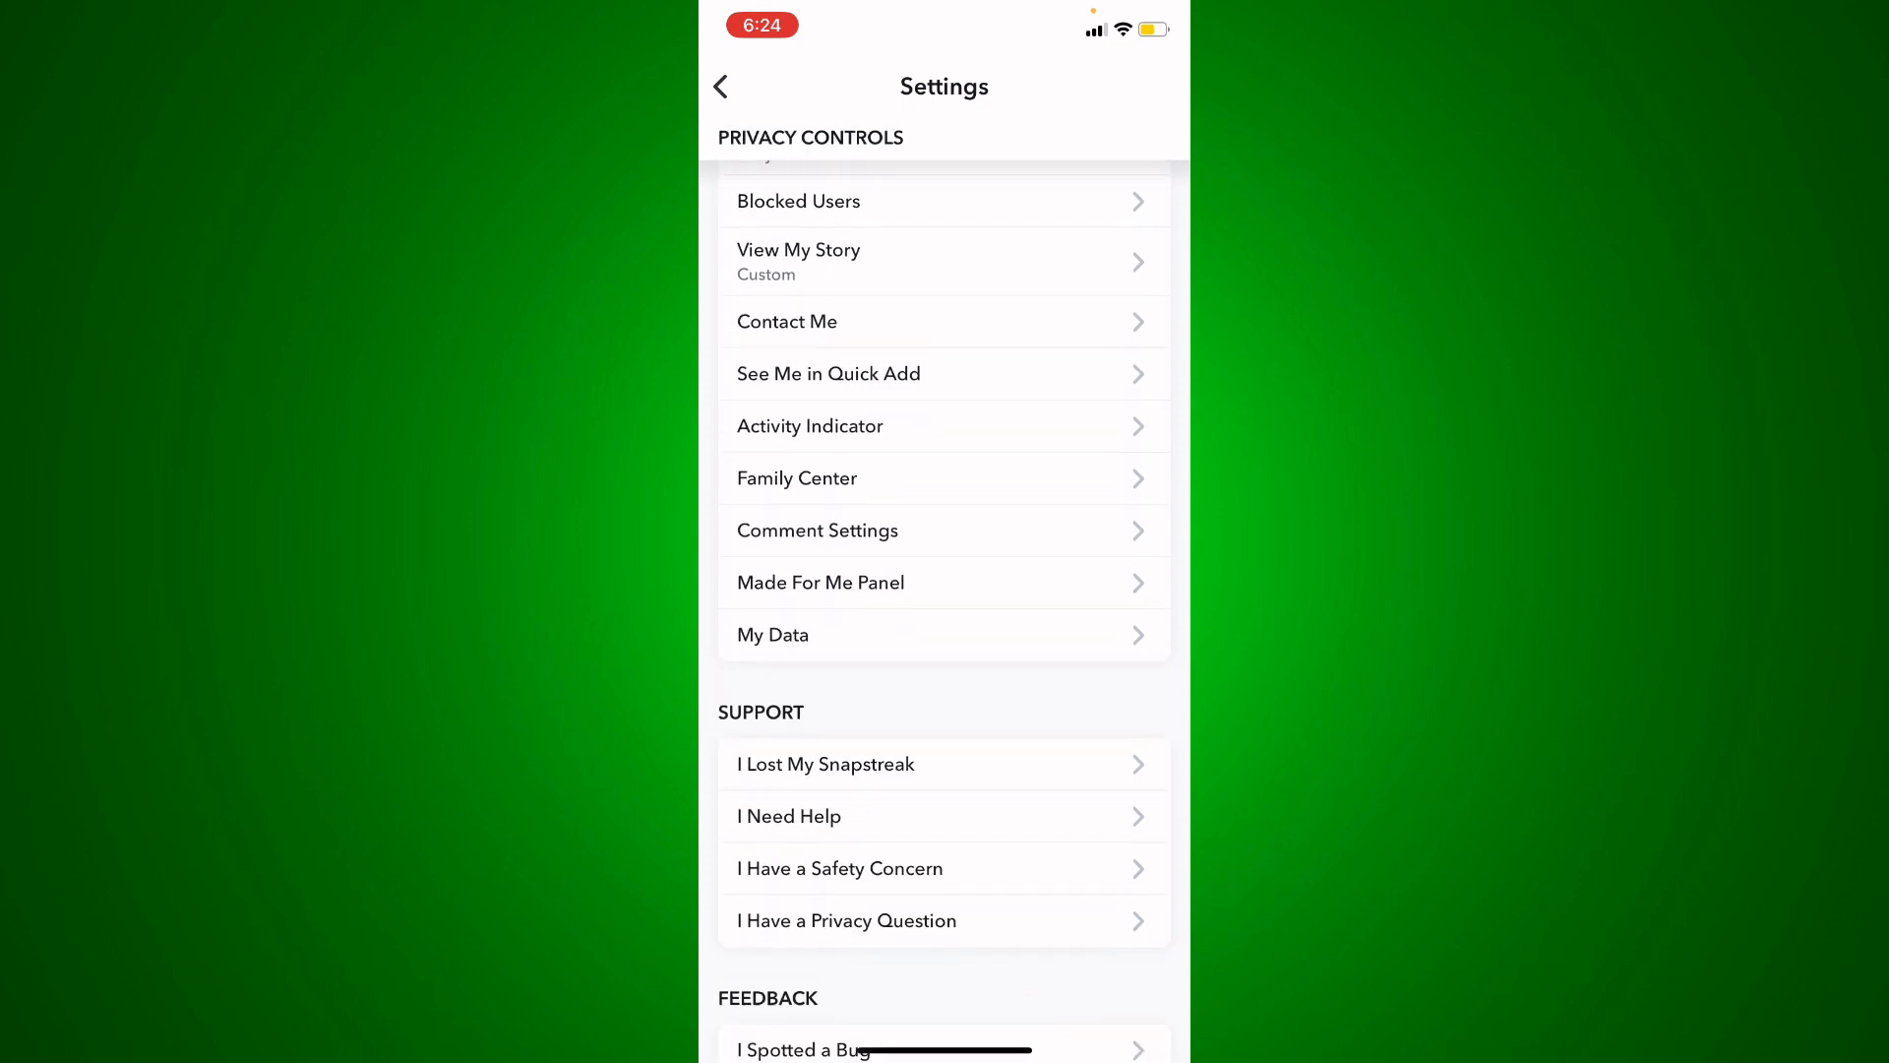
scroll(down, 3)
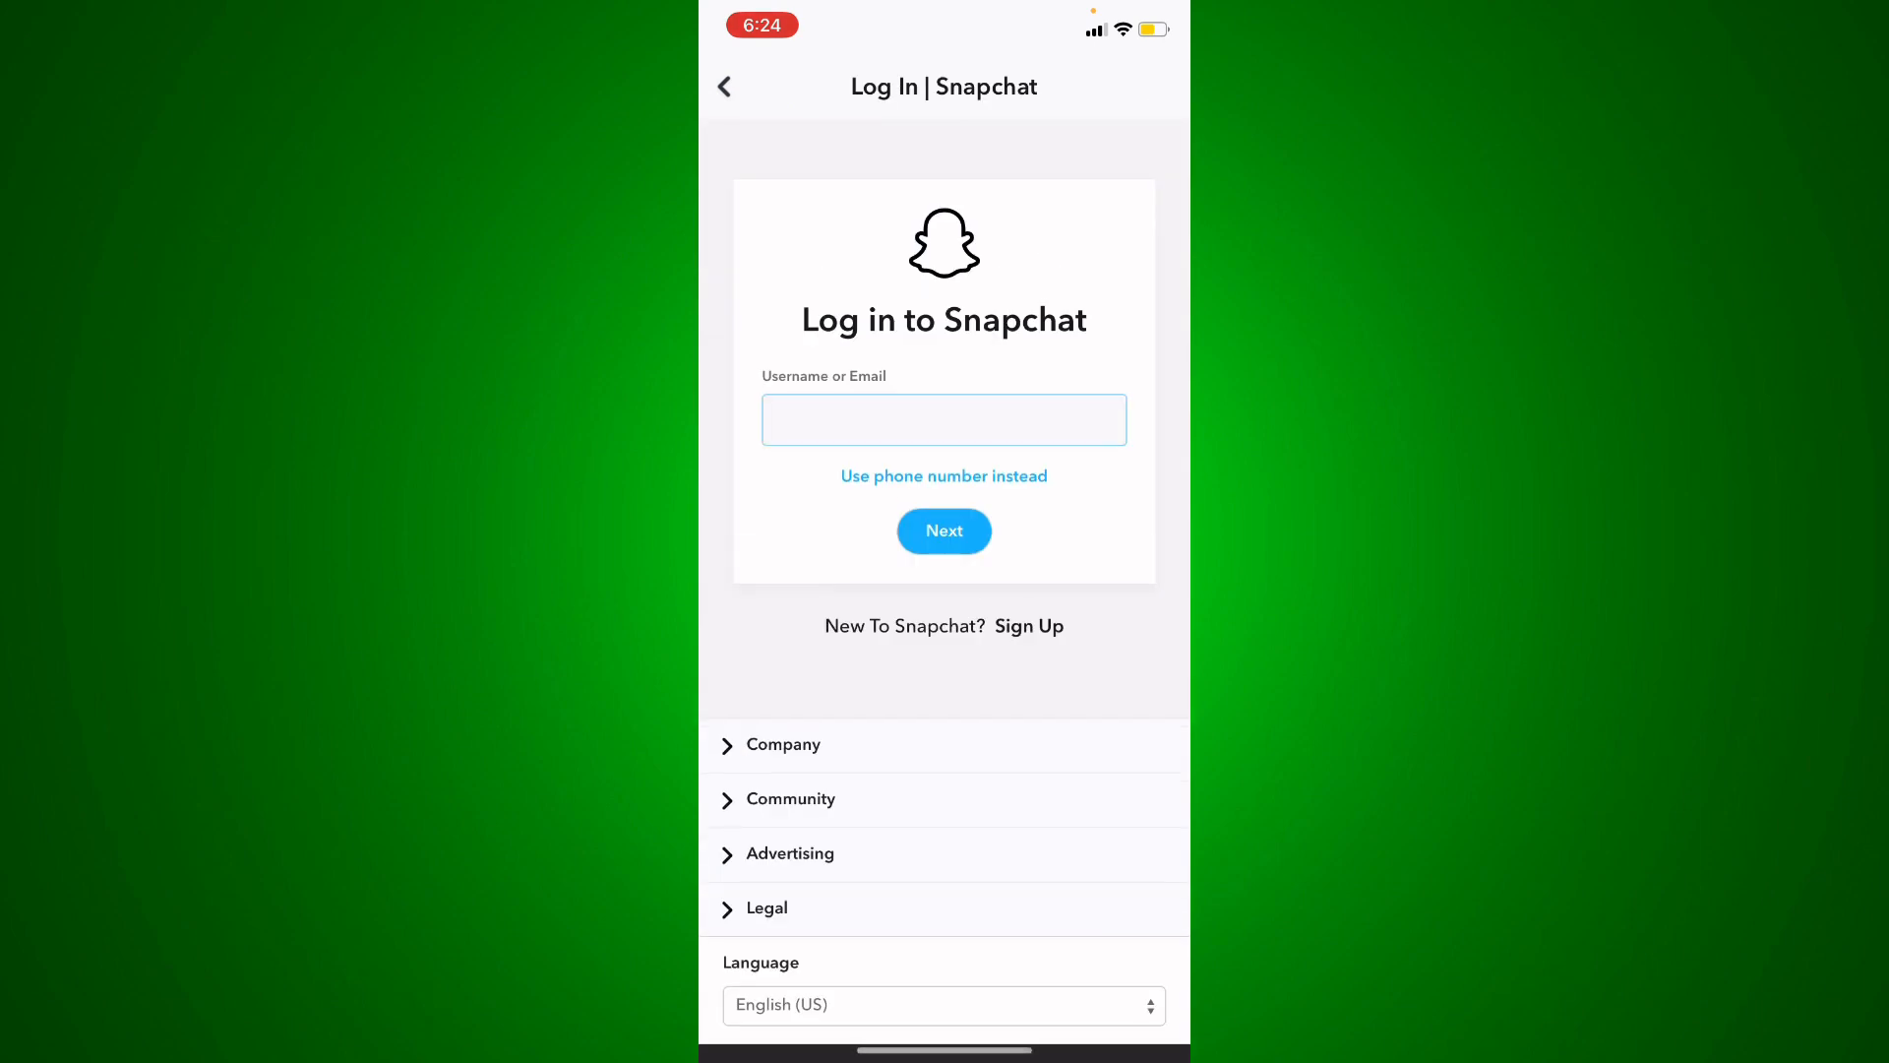
- Autofill the saved username 'ammar' on the login form and continue with Next
click(943, 419)
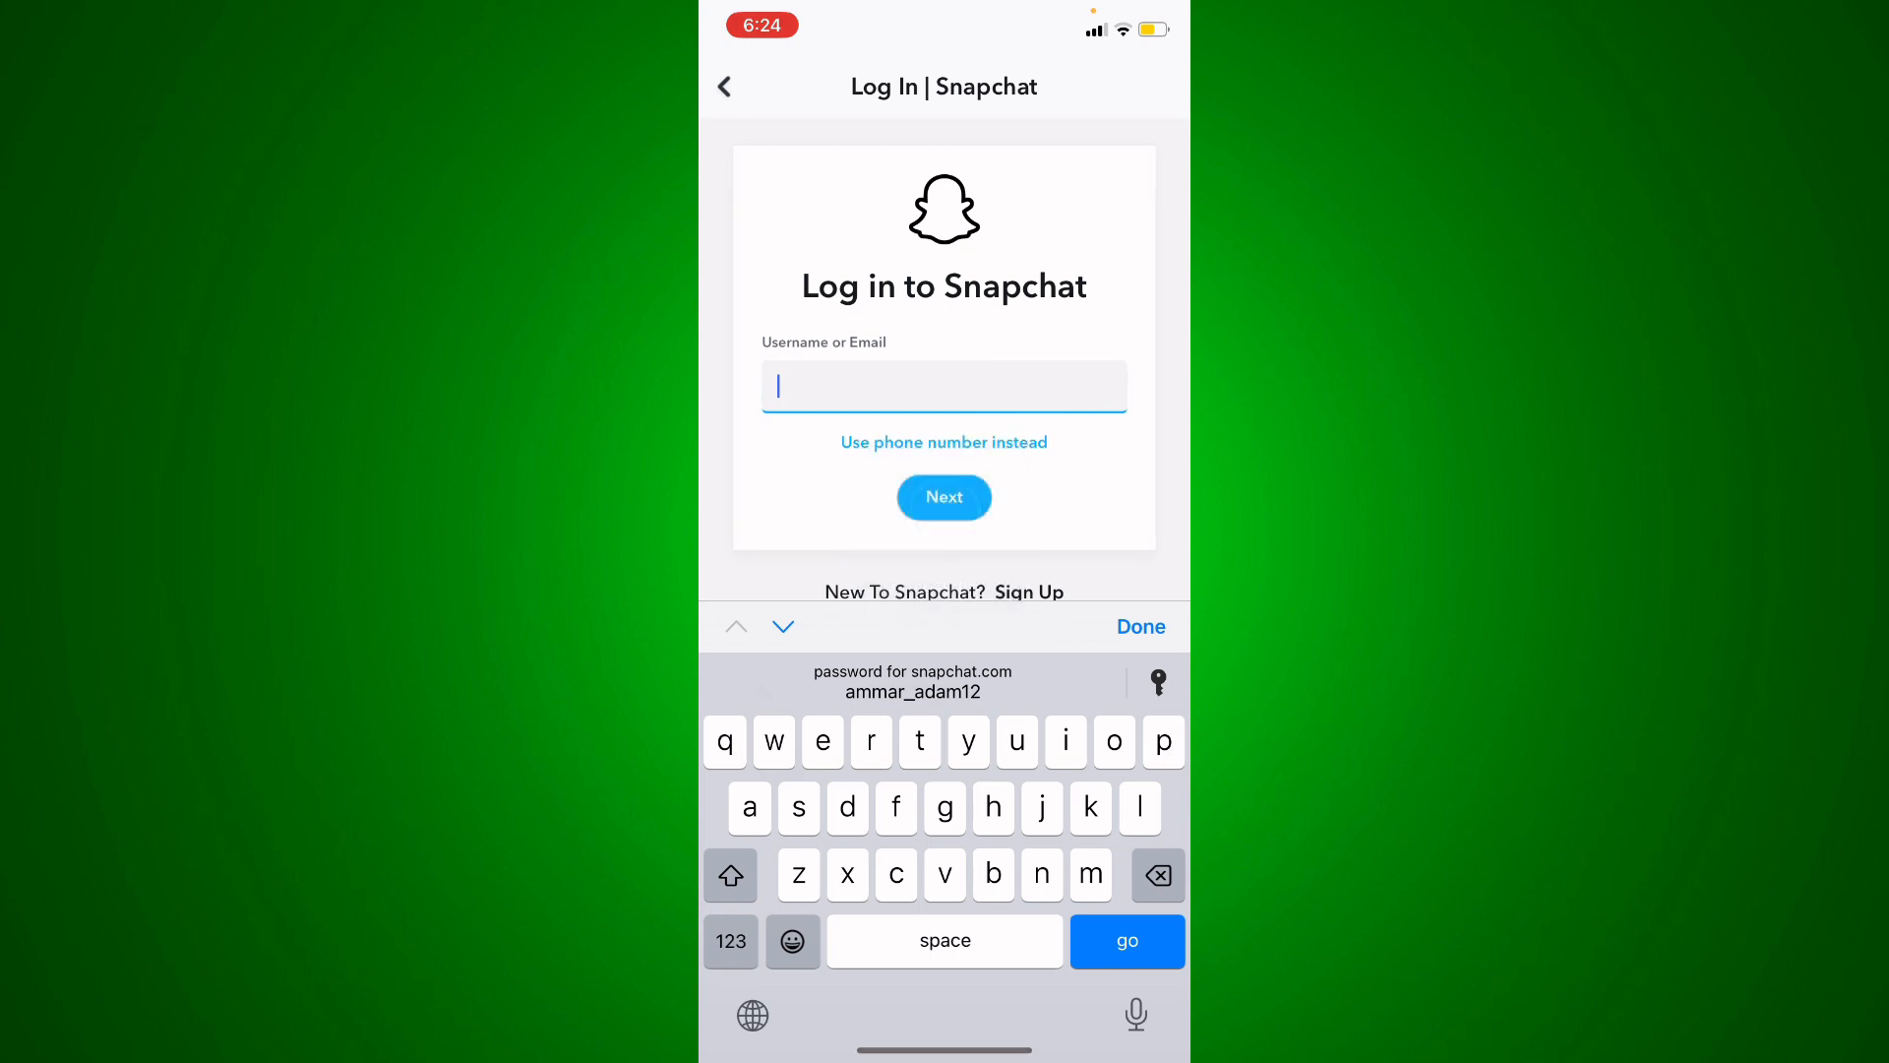
click(942, 496)
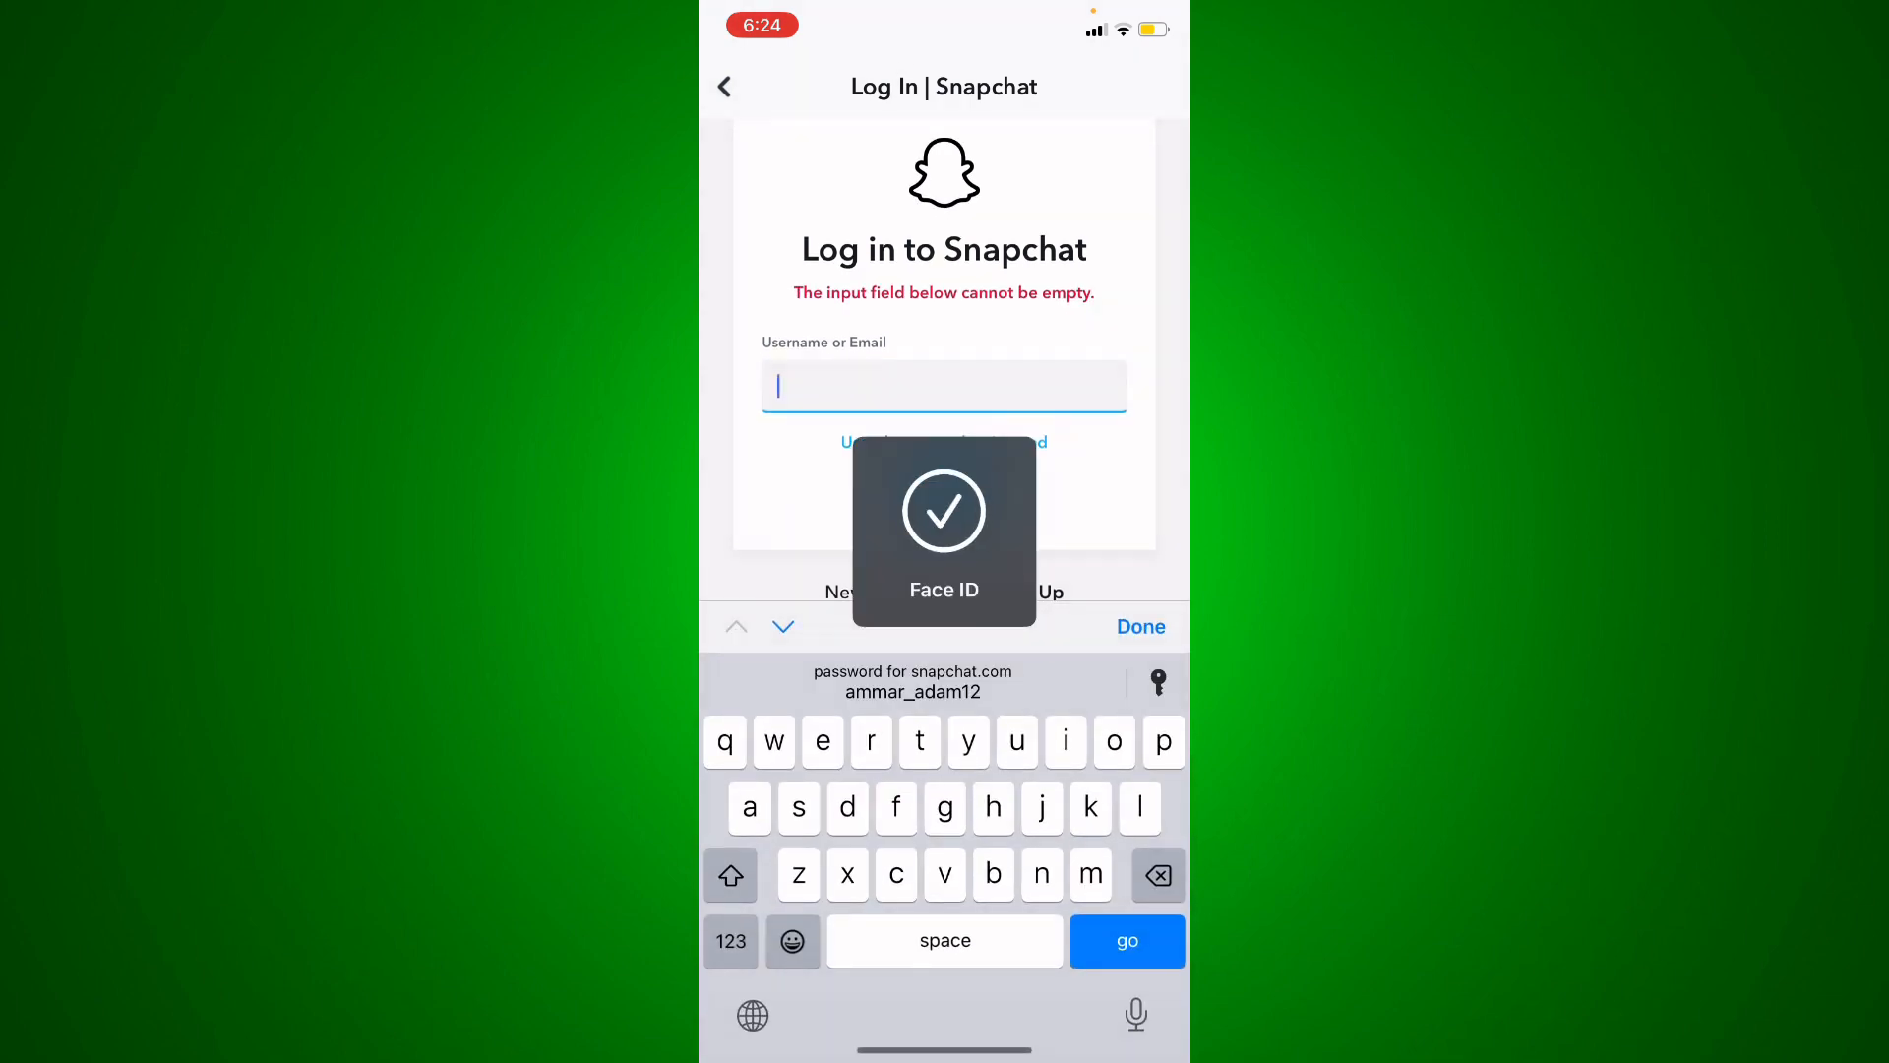
text(ammar_adam12)
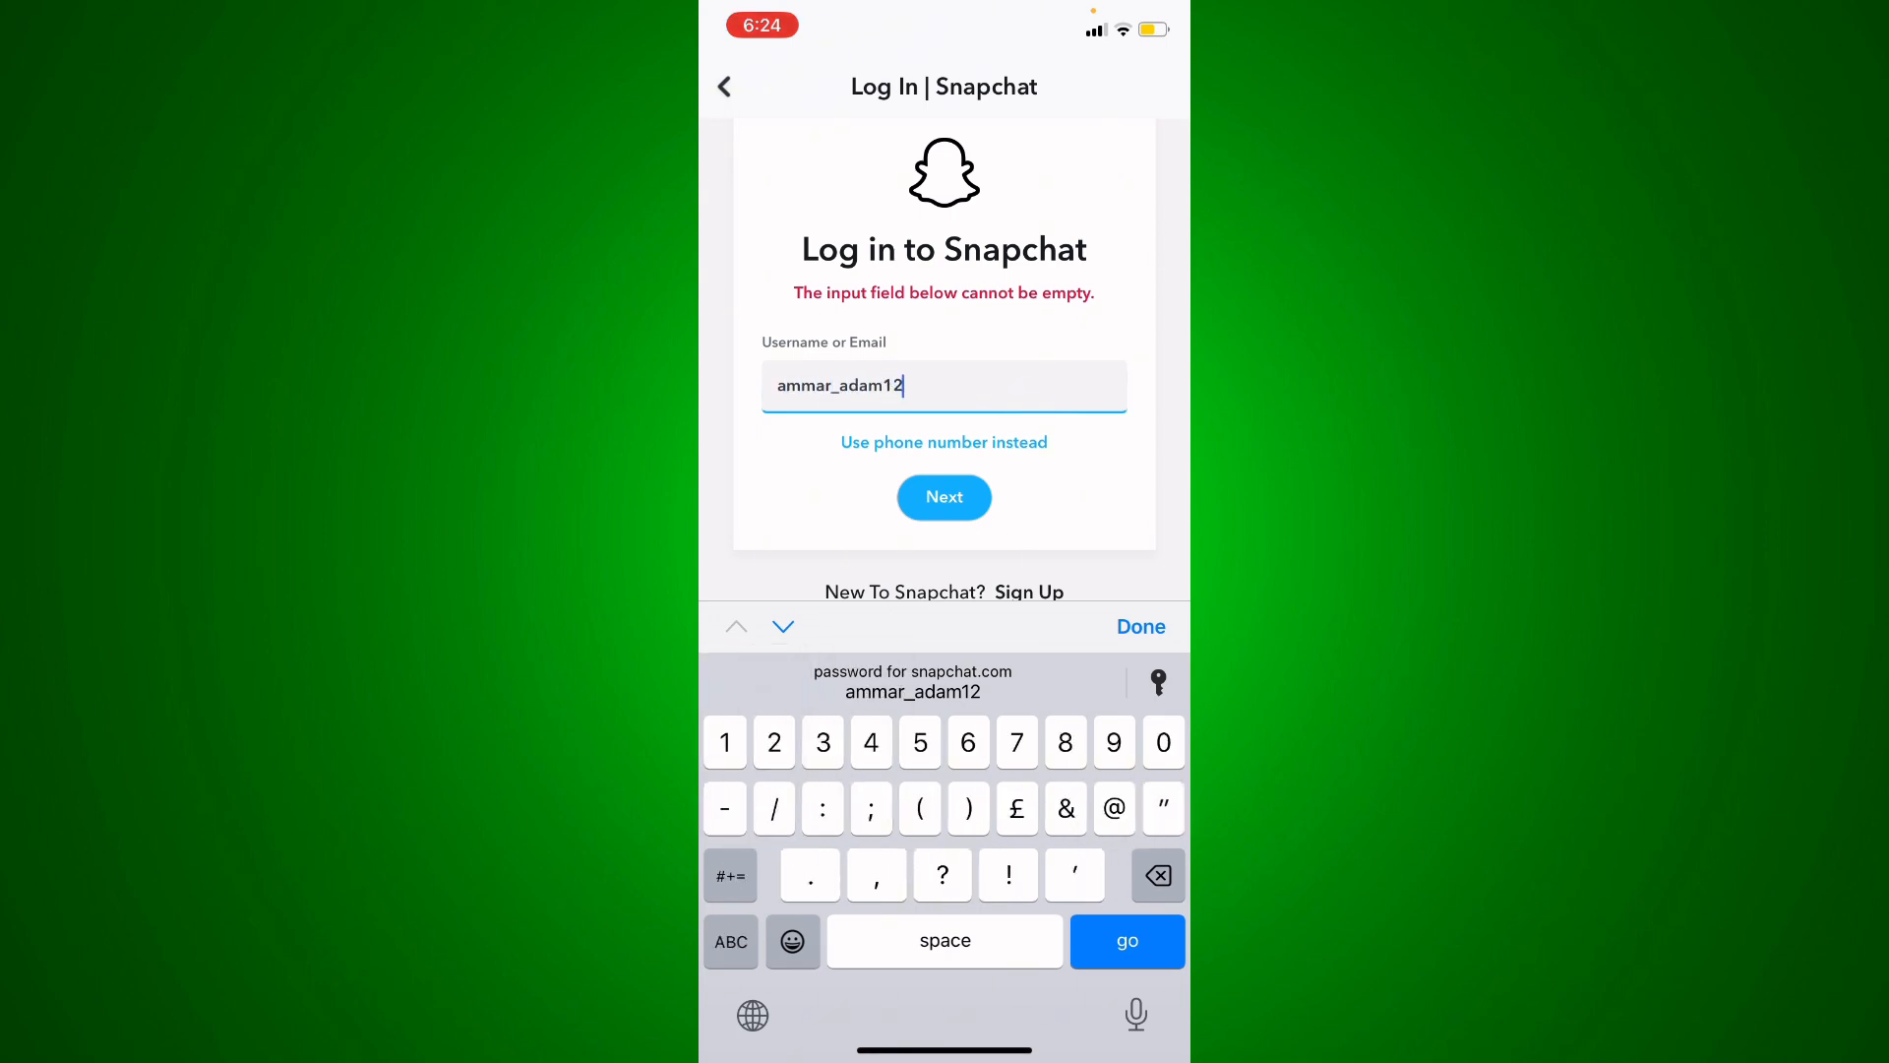
click(1139, 626)
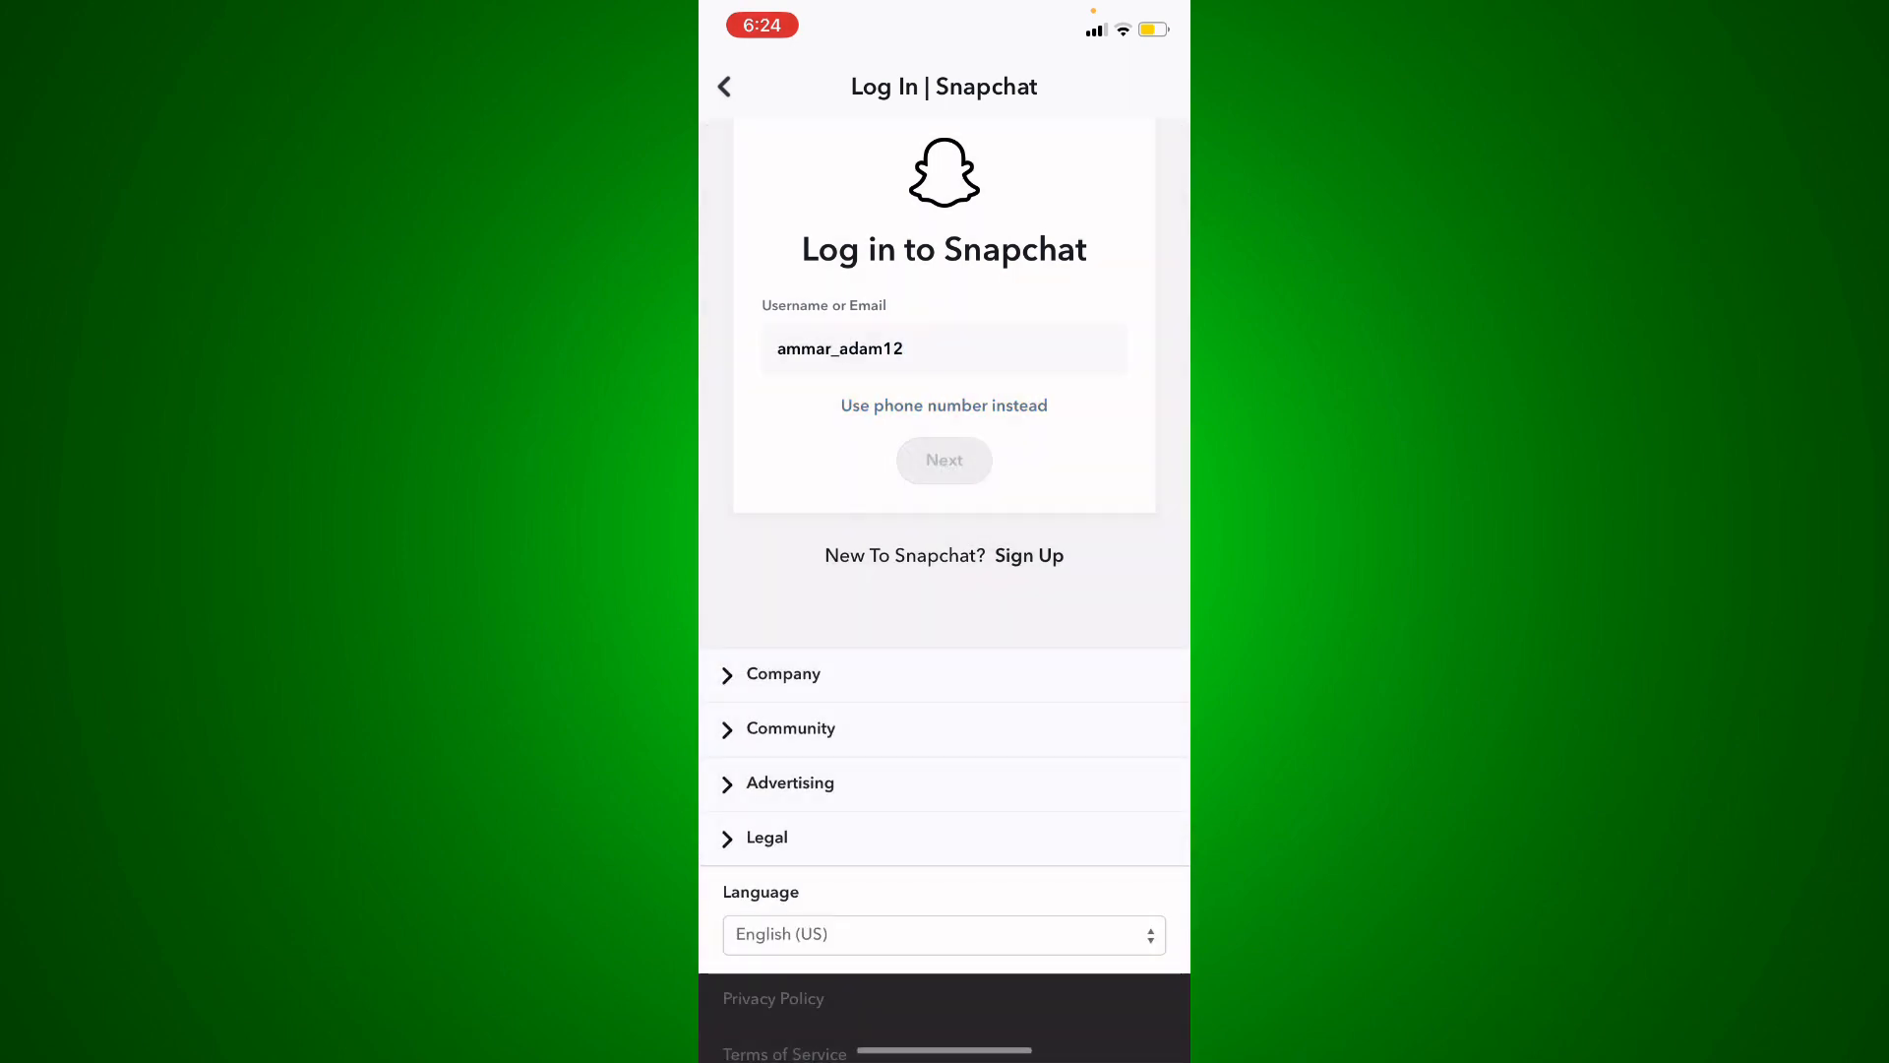
- Autofill the saved password via Face ID and sign in to reach the My Data export options
click(942, 458)
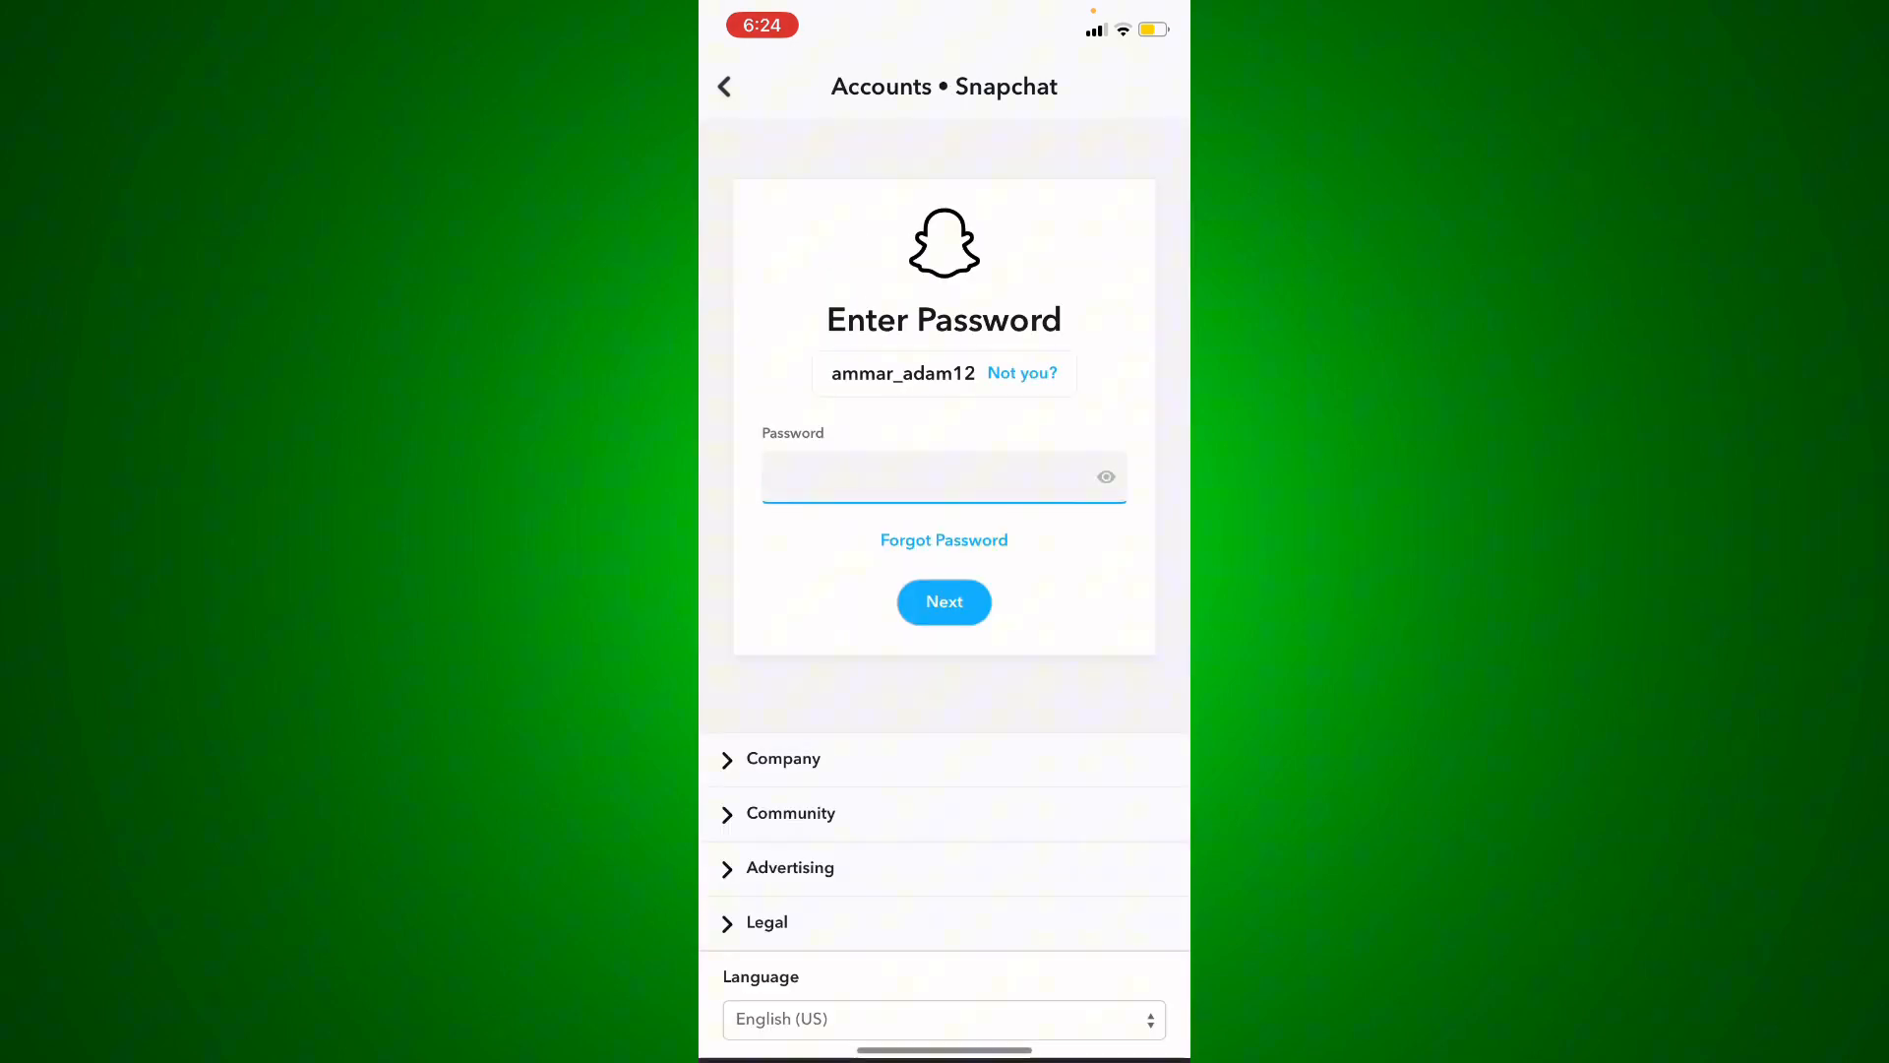
click(942, 476)
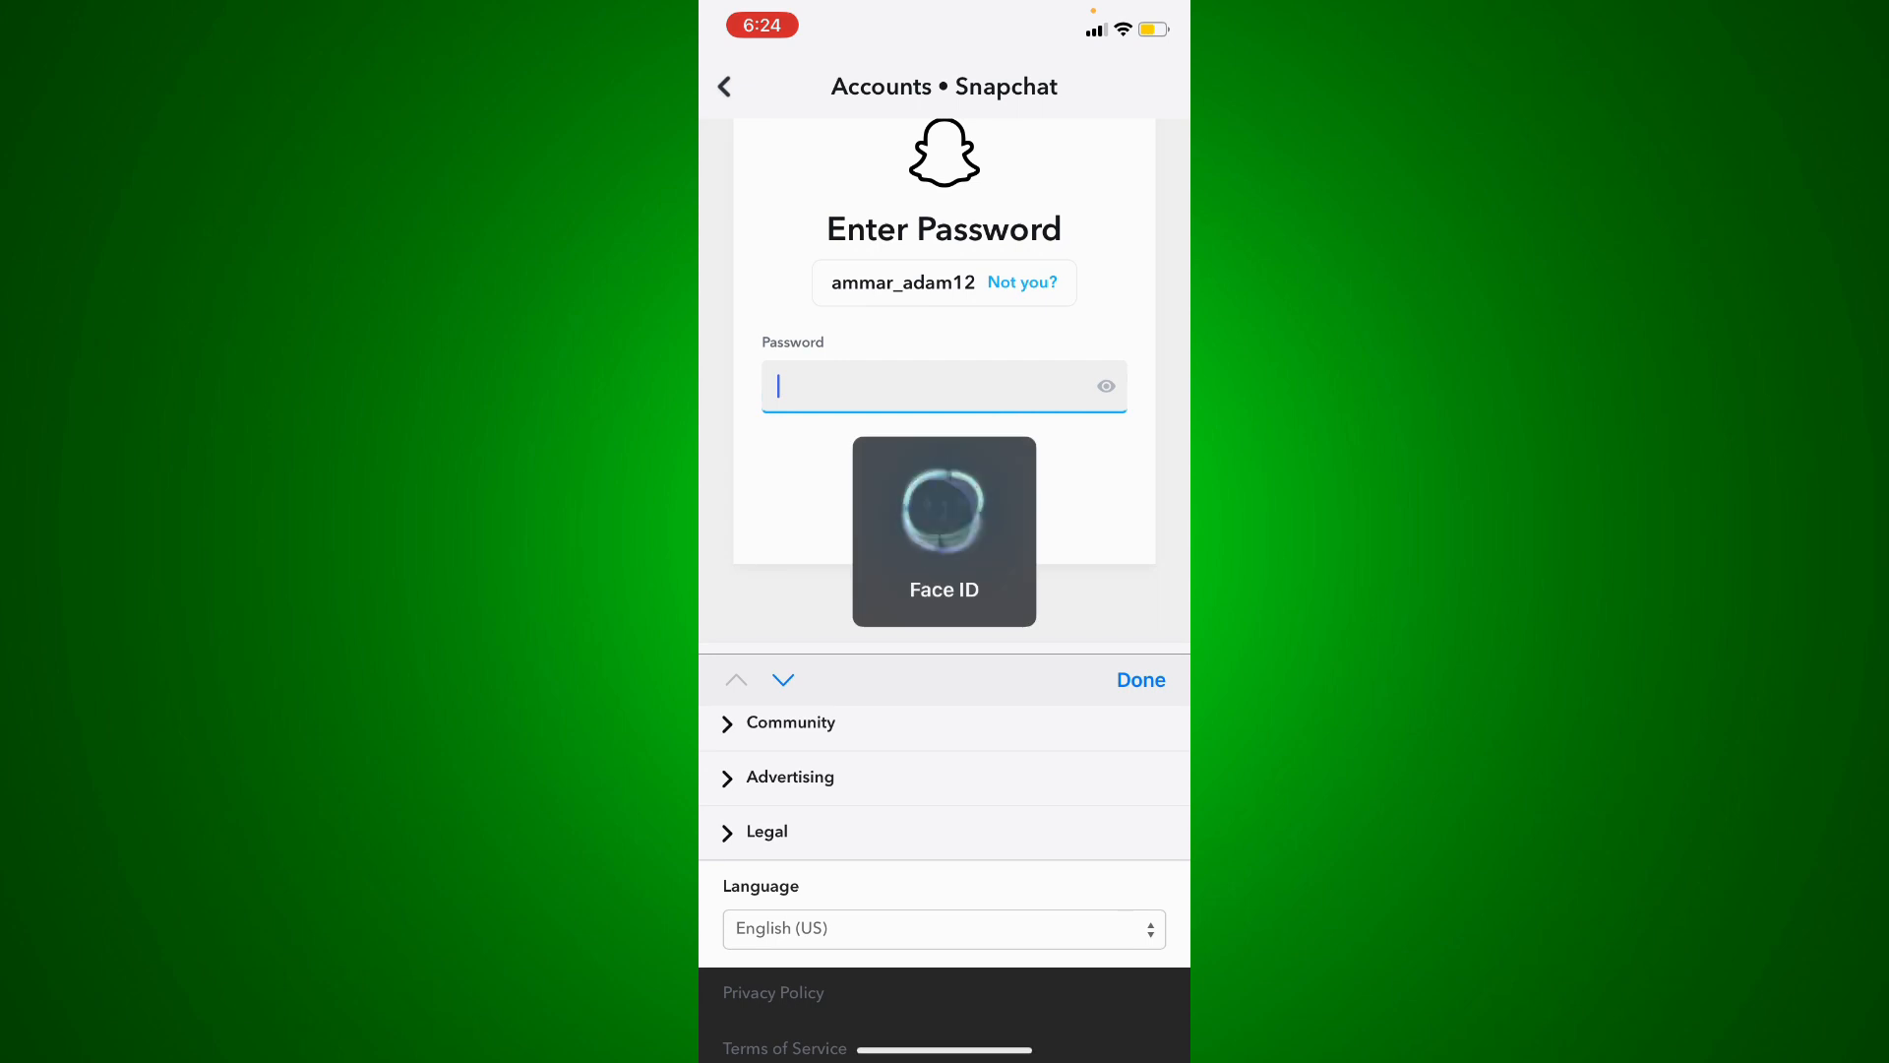
text(password)
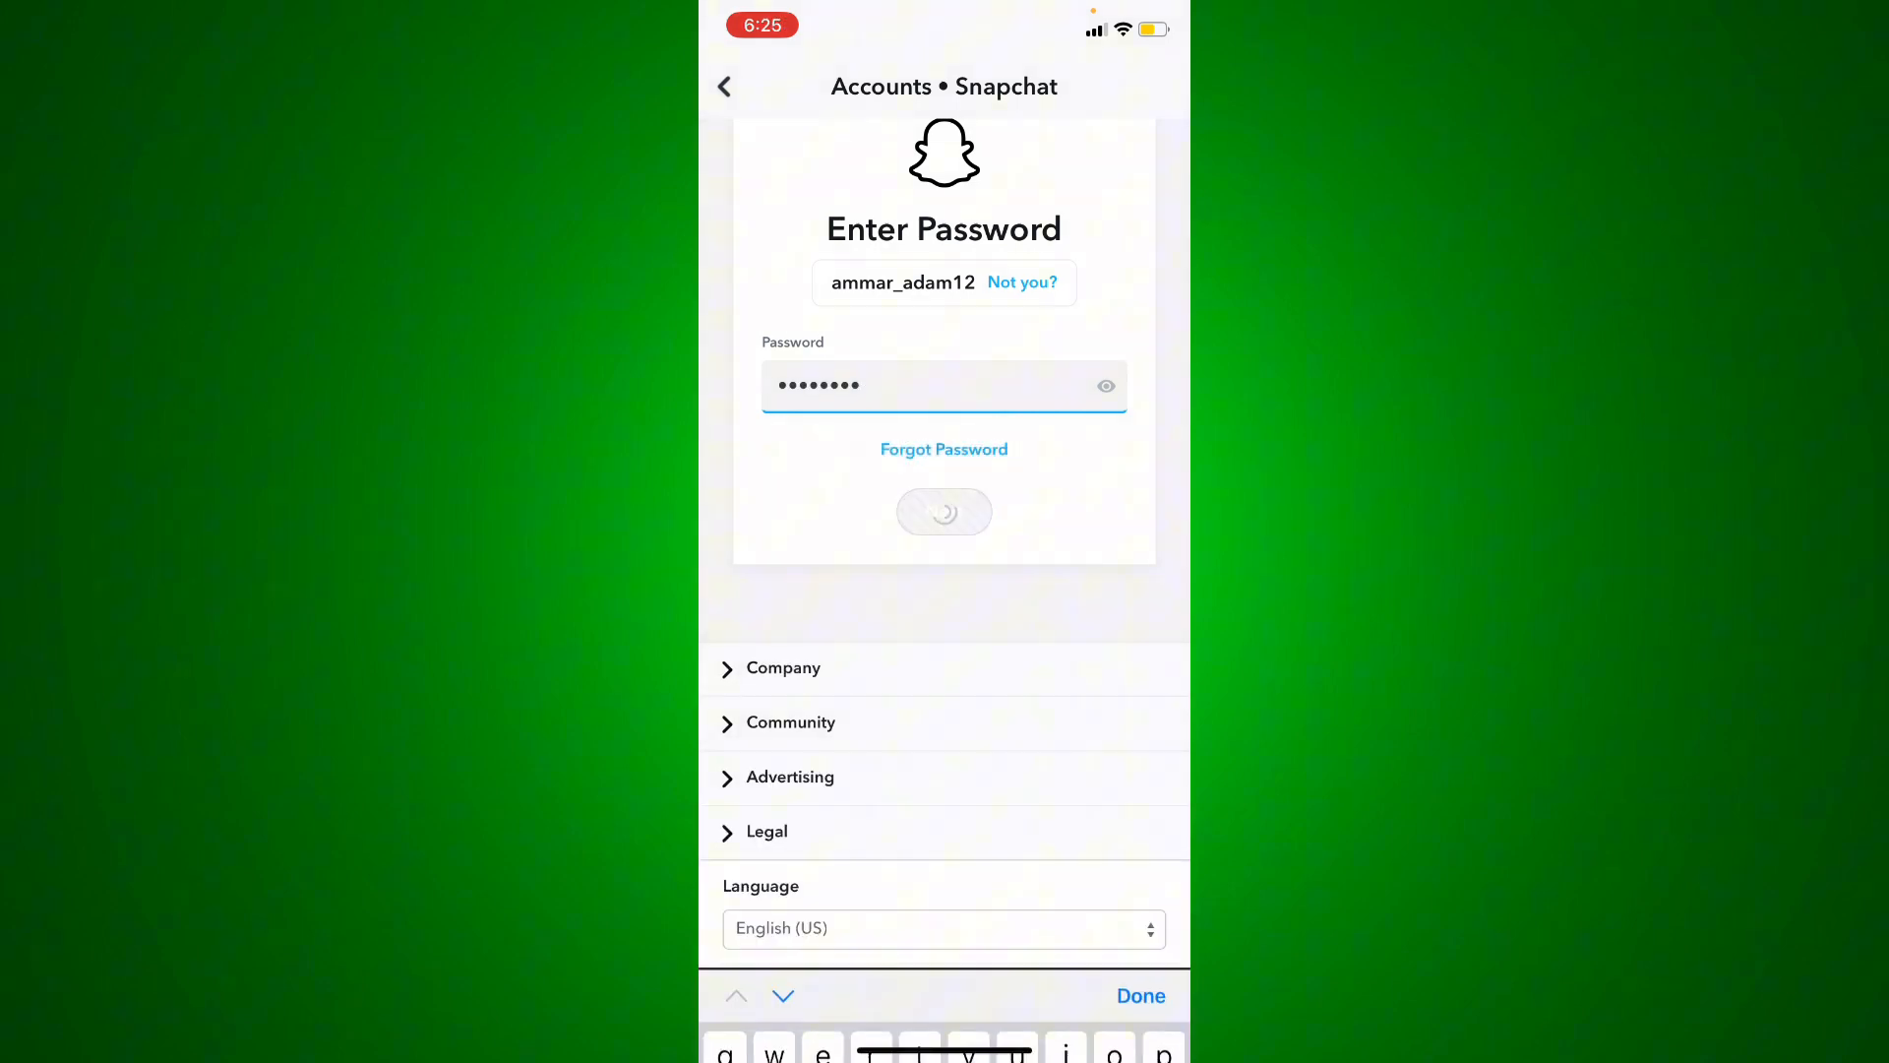
click(1139, 995)
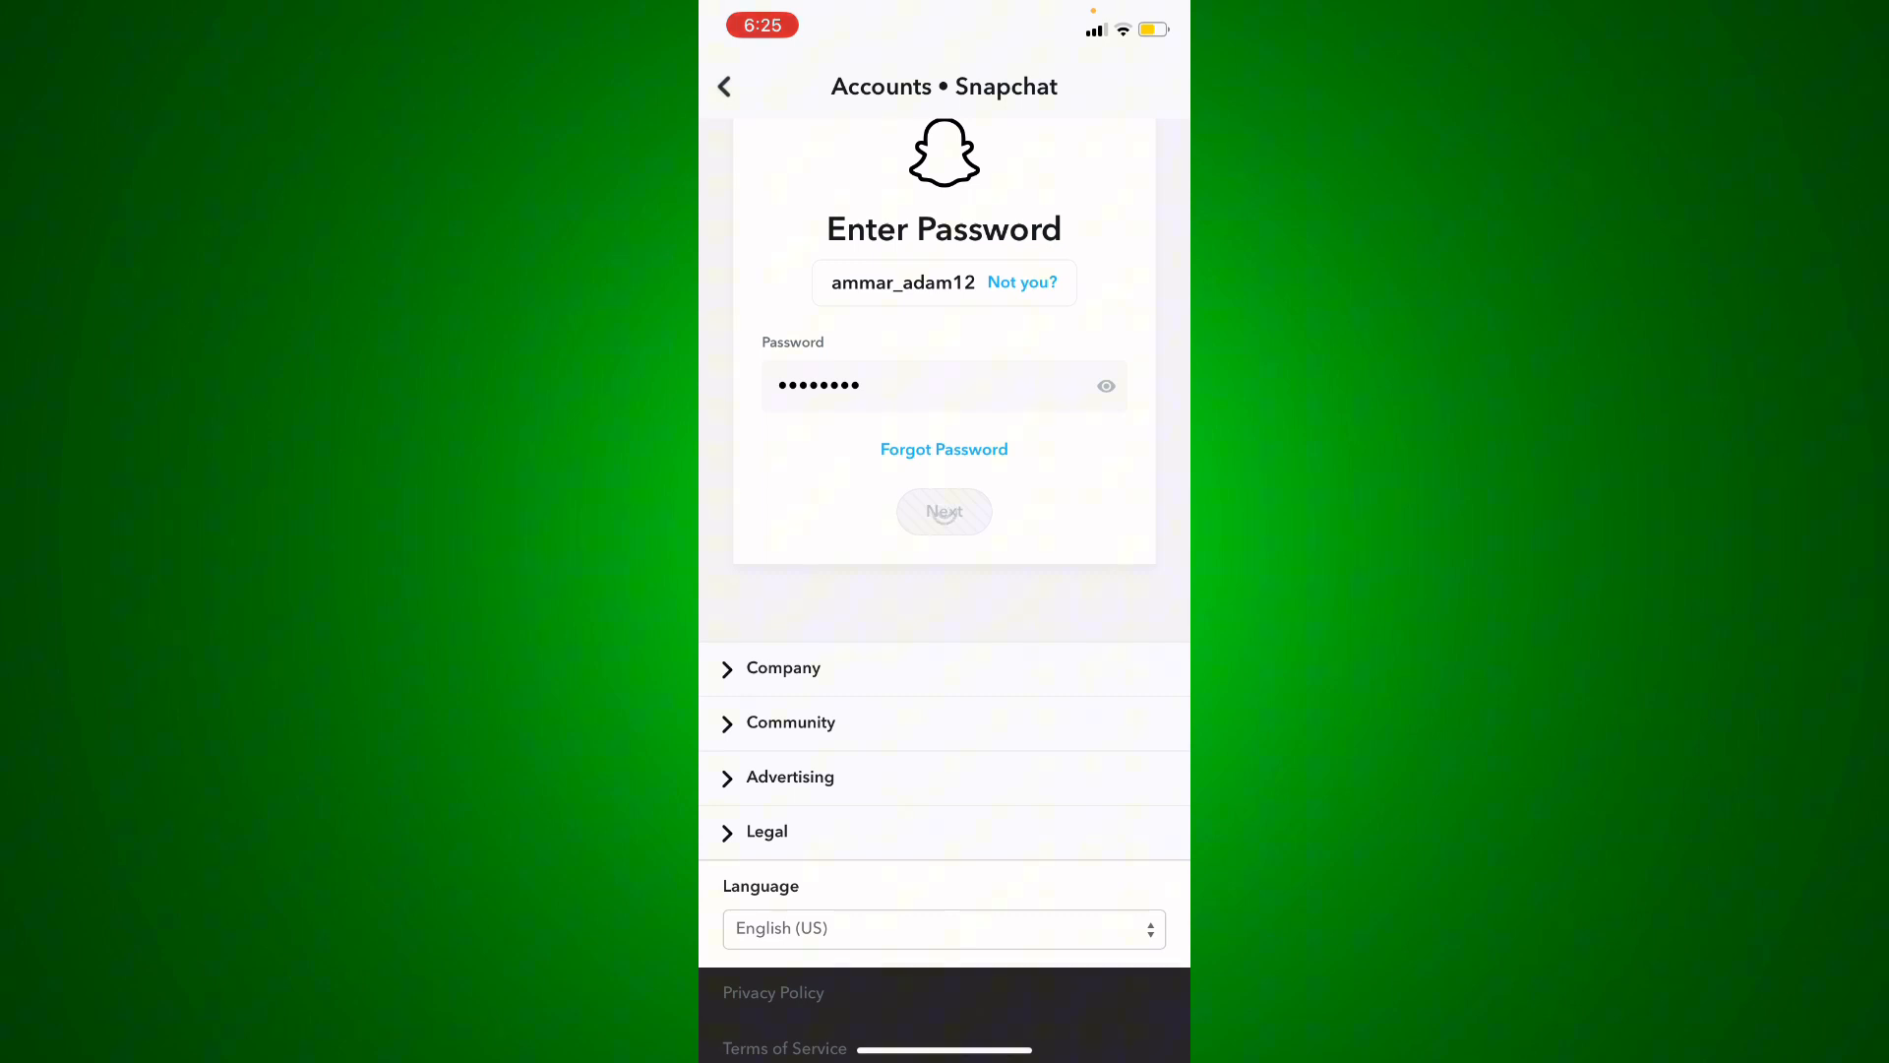
click(945, 511)
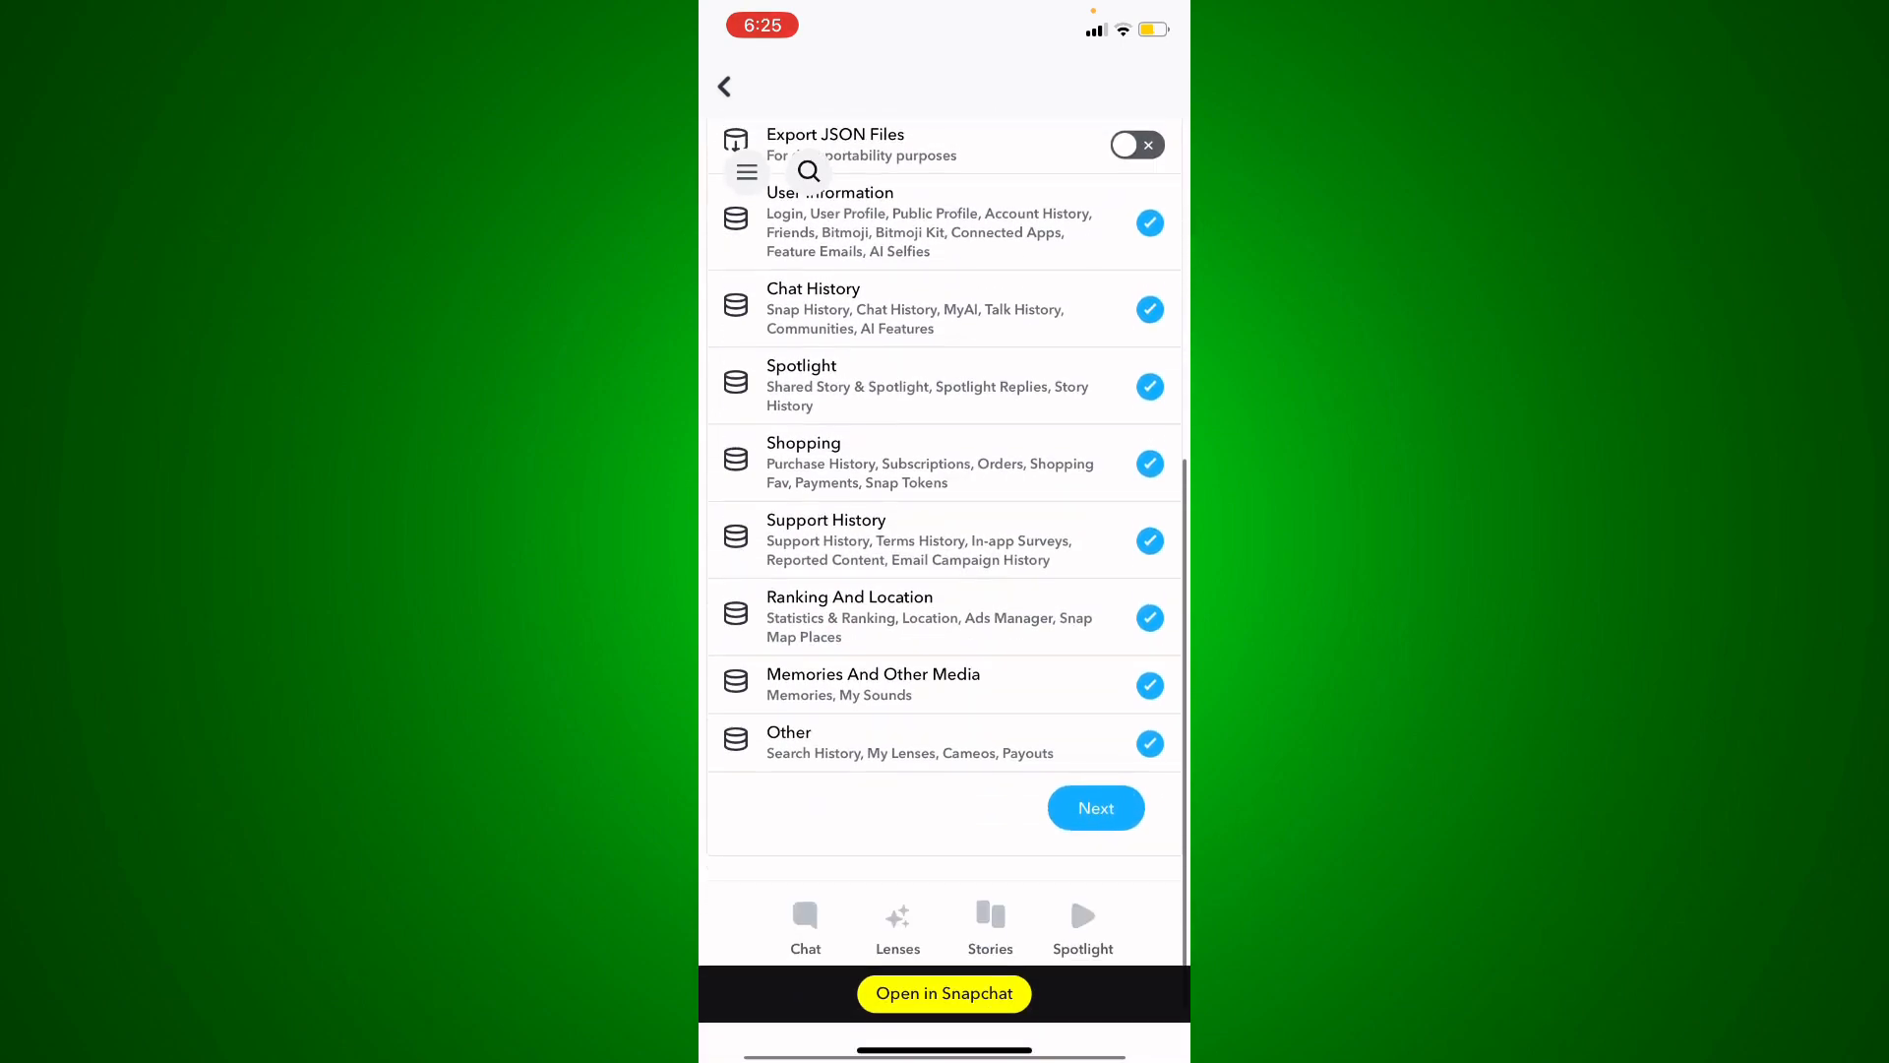
- Keep all eight data categories ticked and continue to the date range step
click(1094, 807)
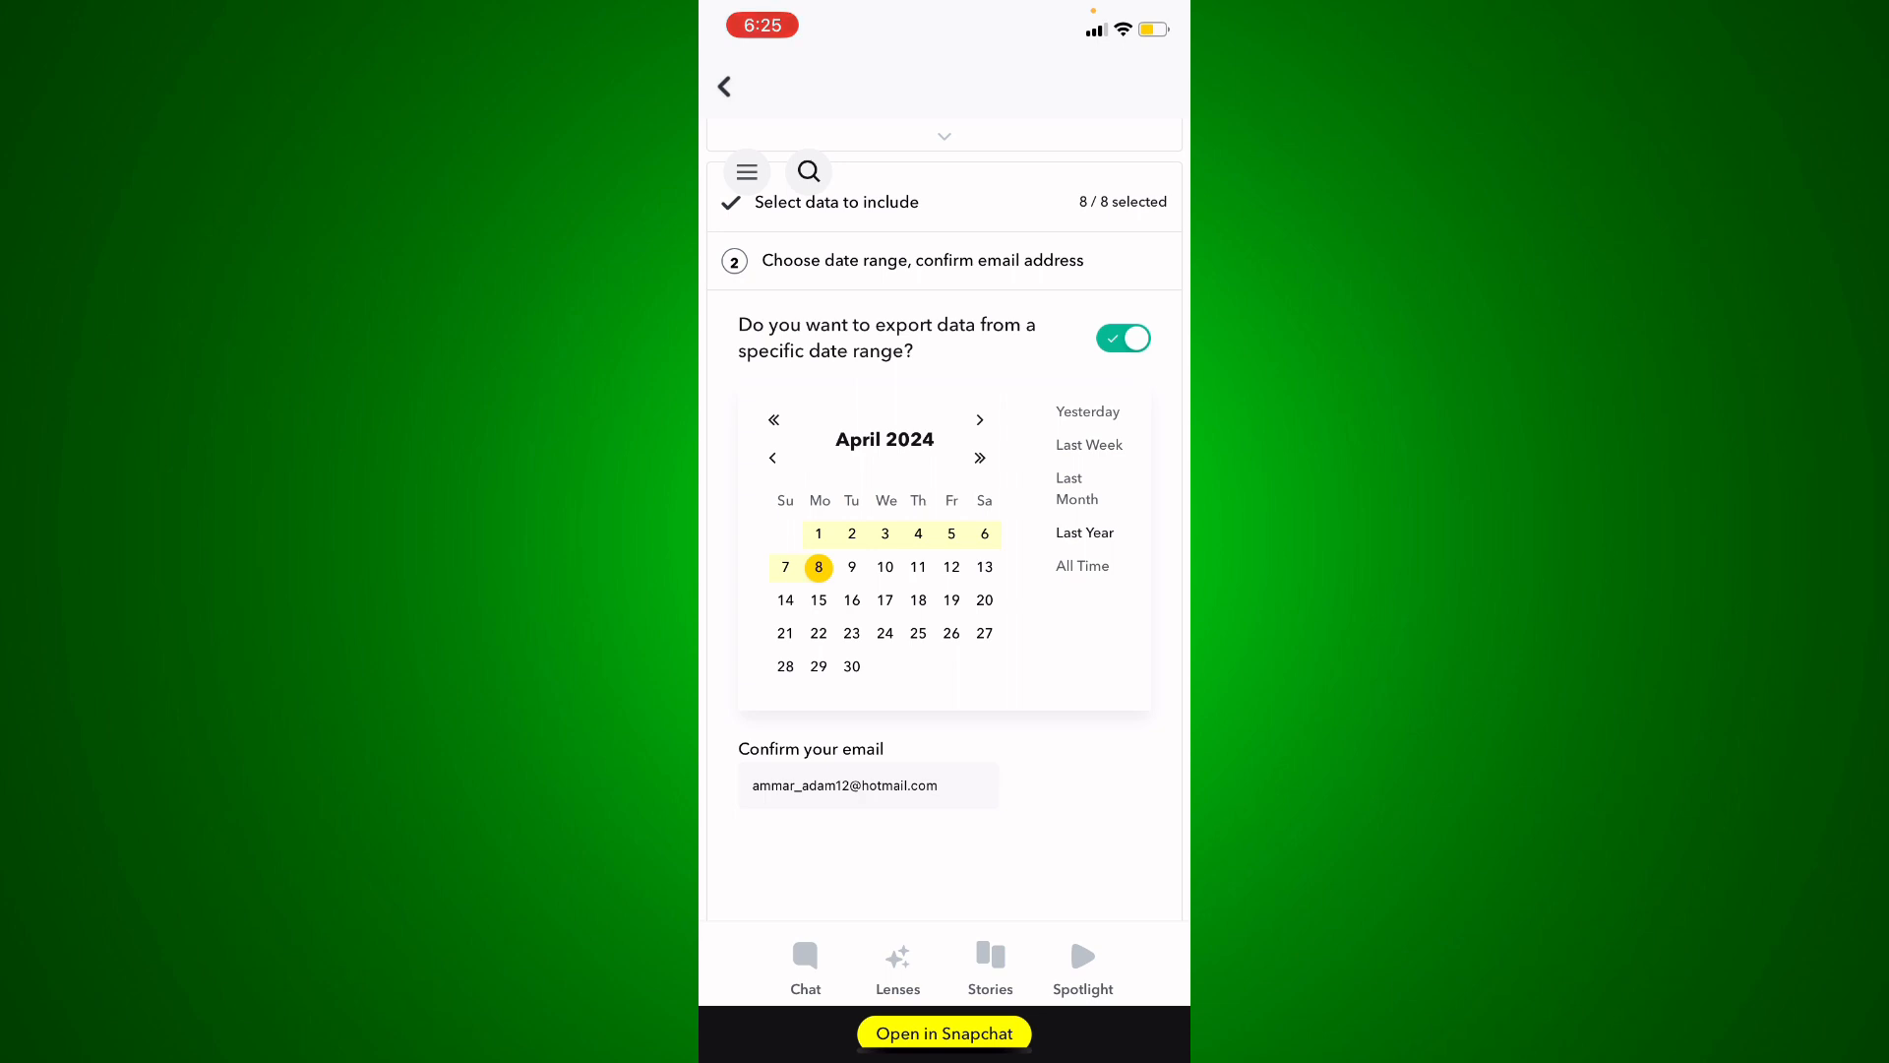
- Select April 9, 2024 in the calendar and scroll to Submit with the confirmation email filled
click(852, 567)
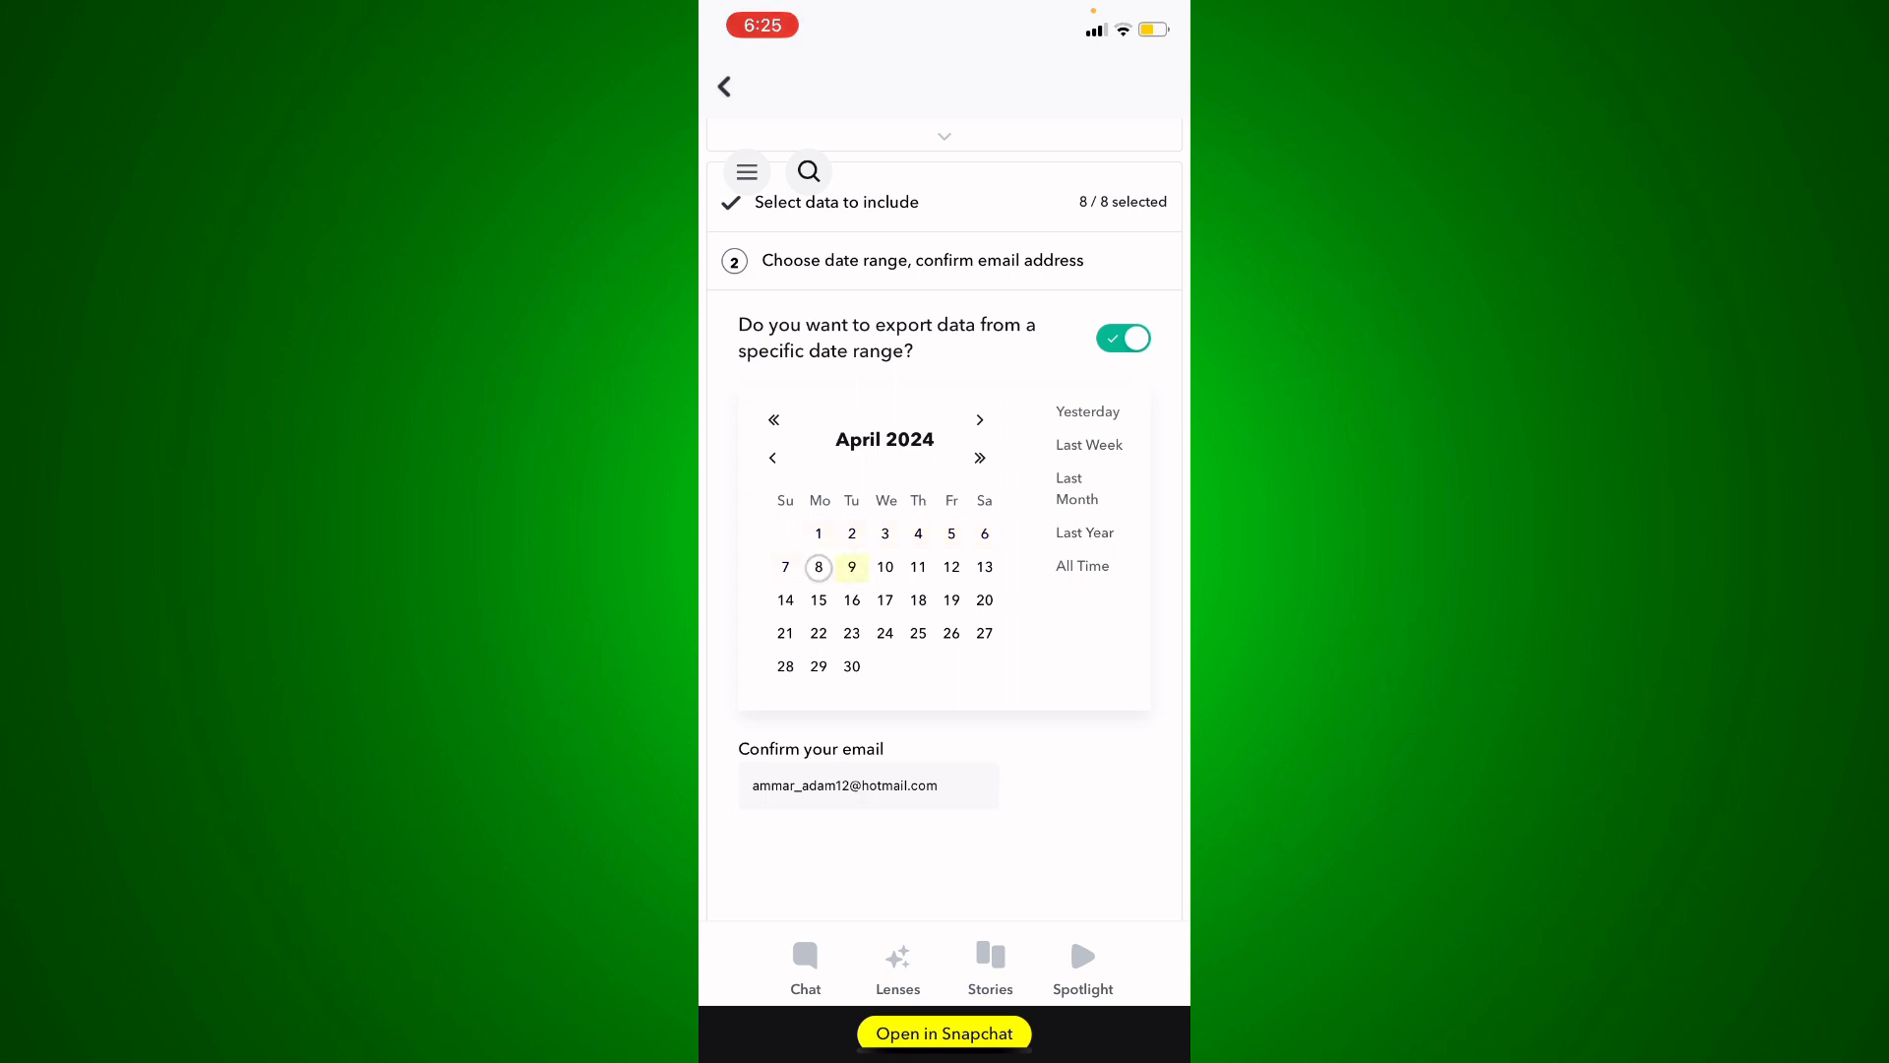
scroll(down, 3)
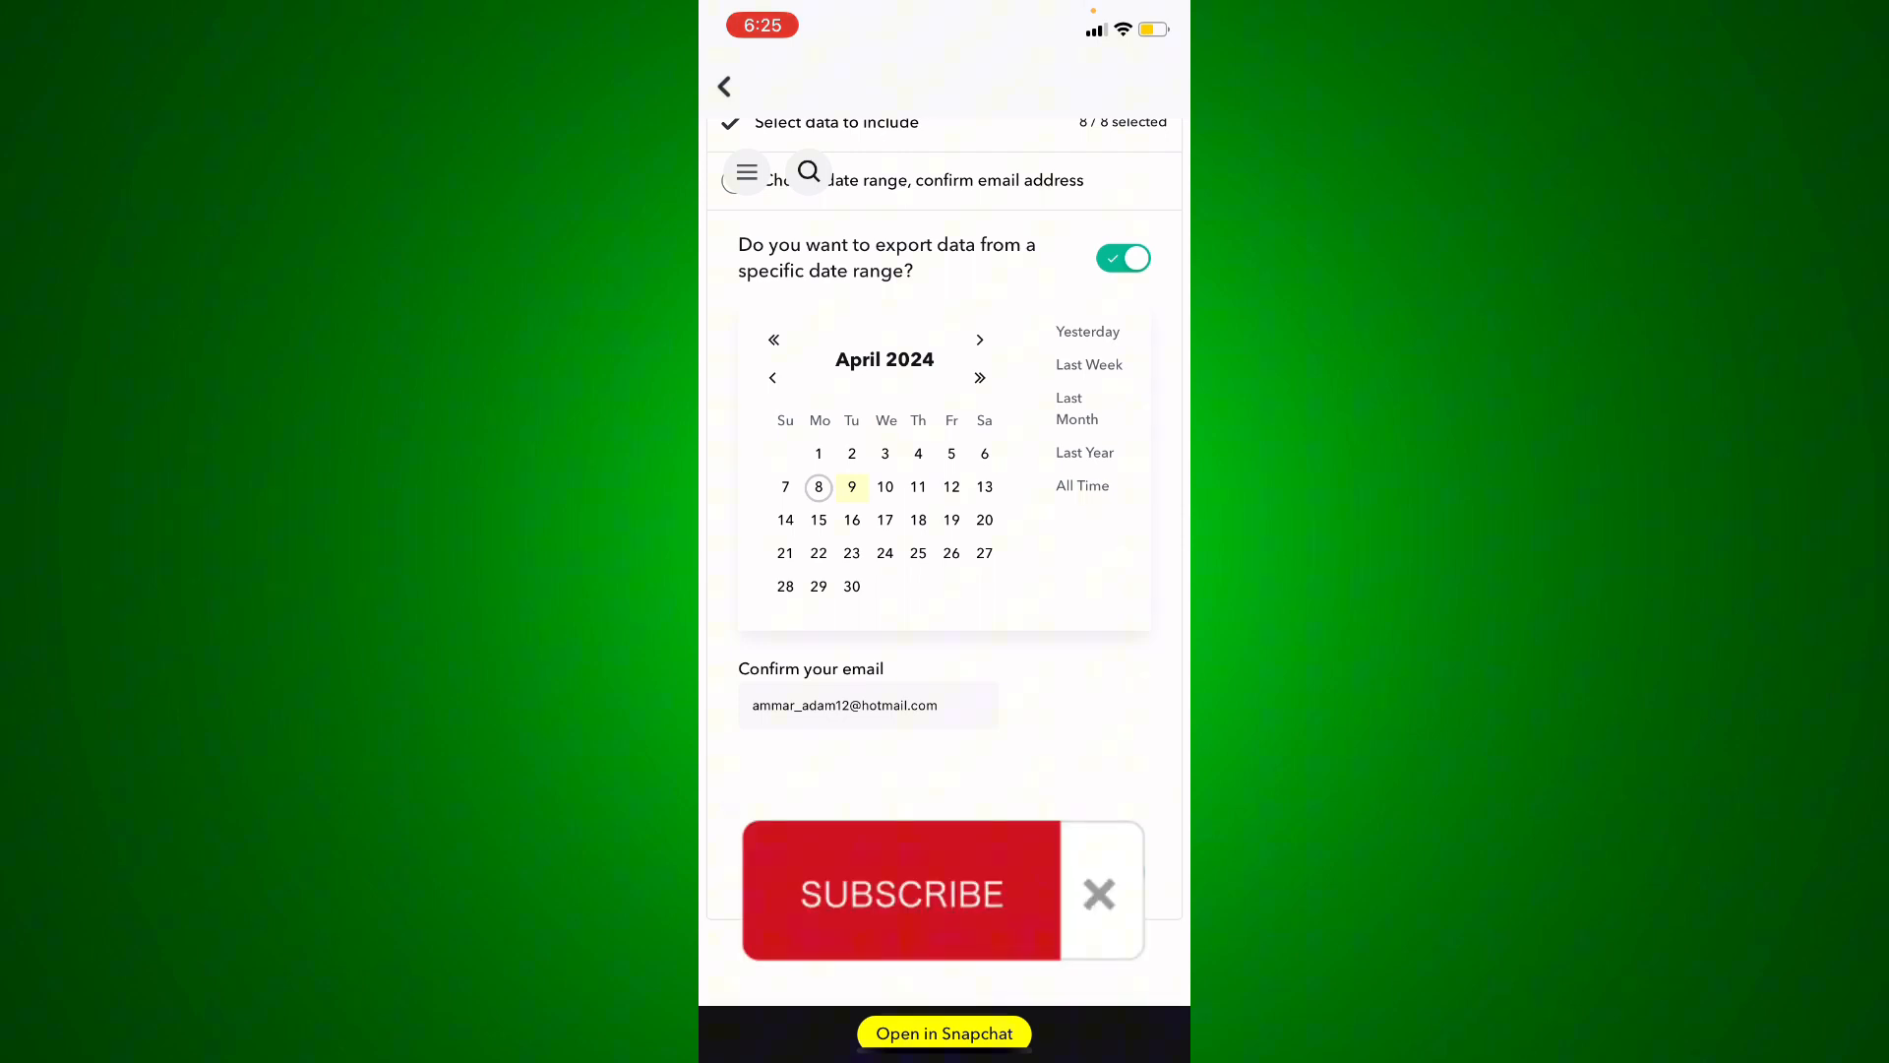
click(1098, 893)
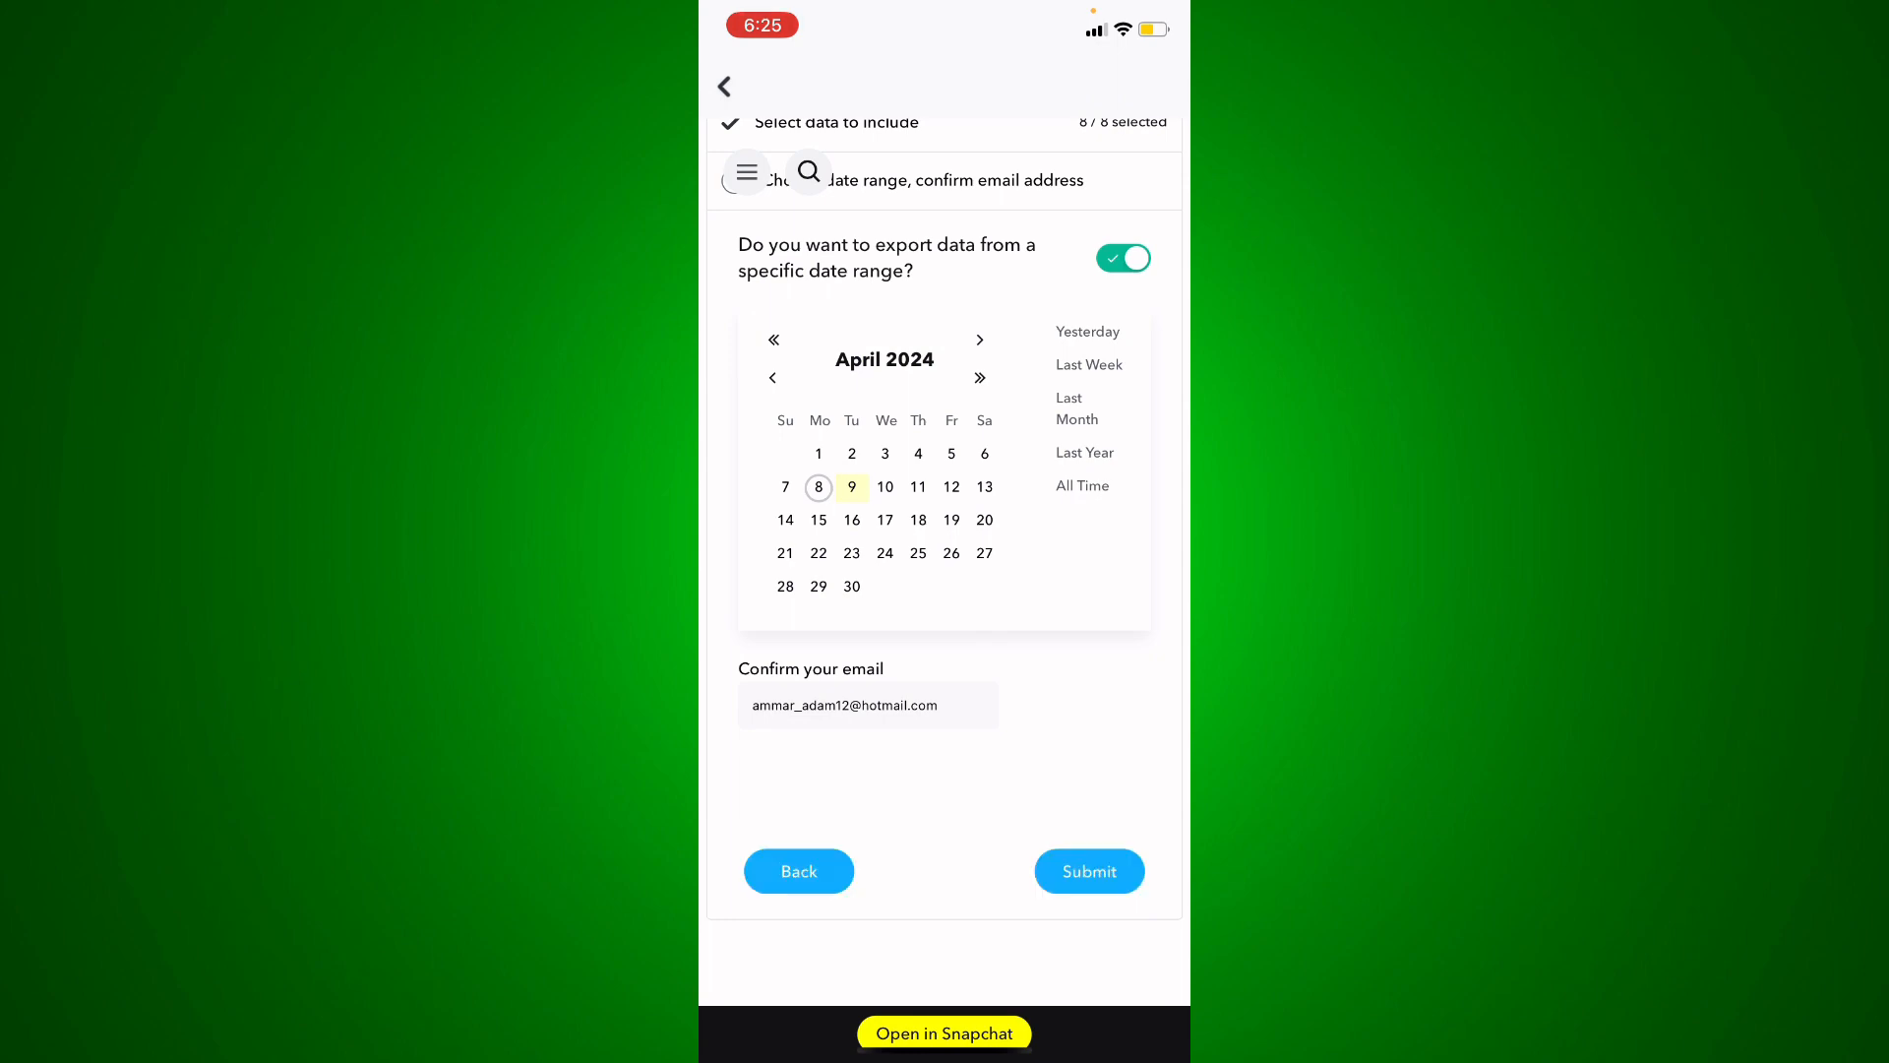